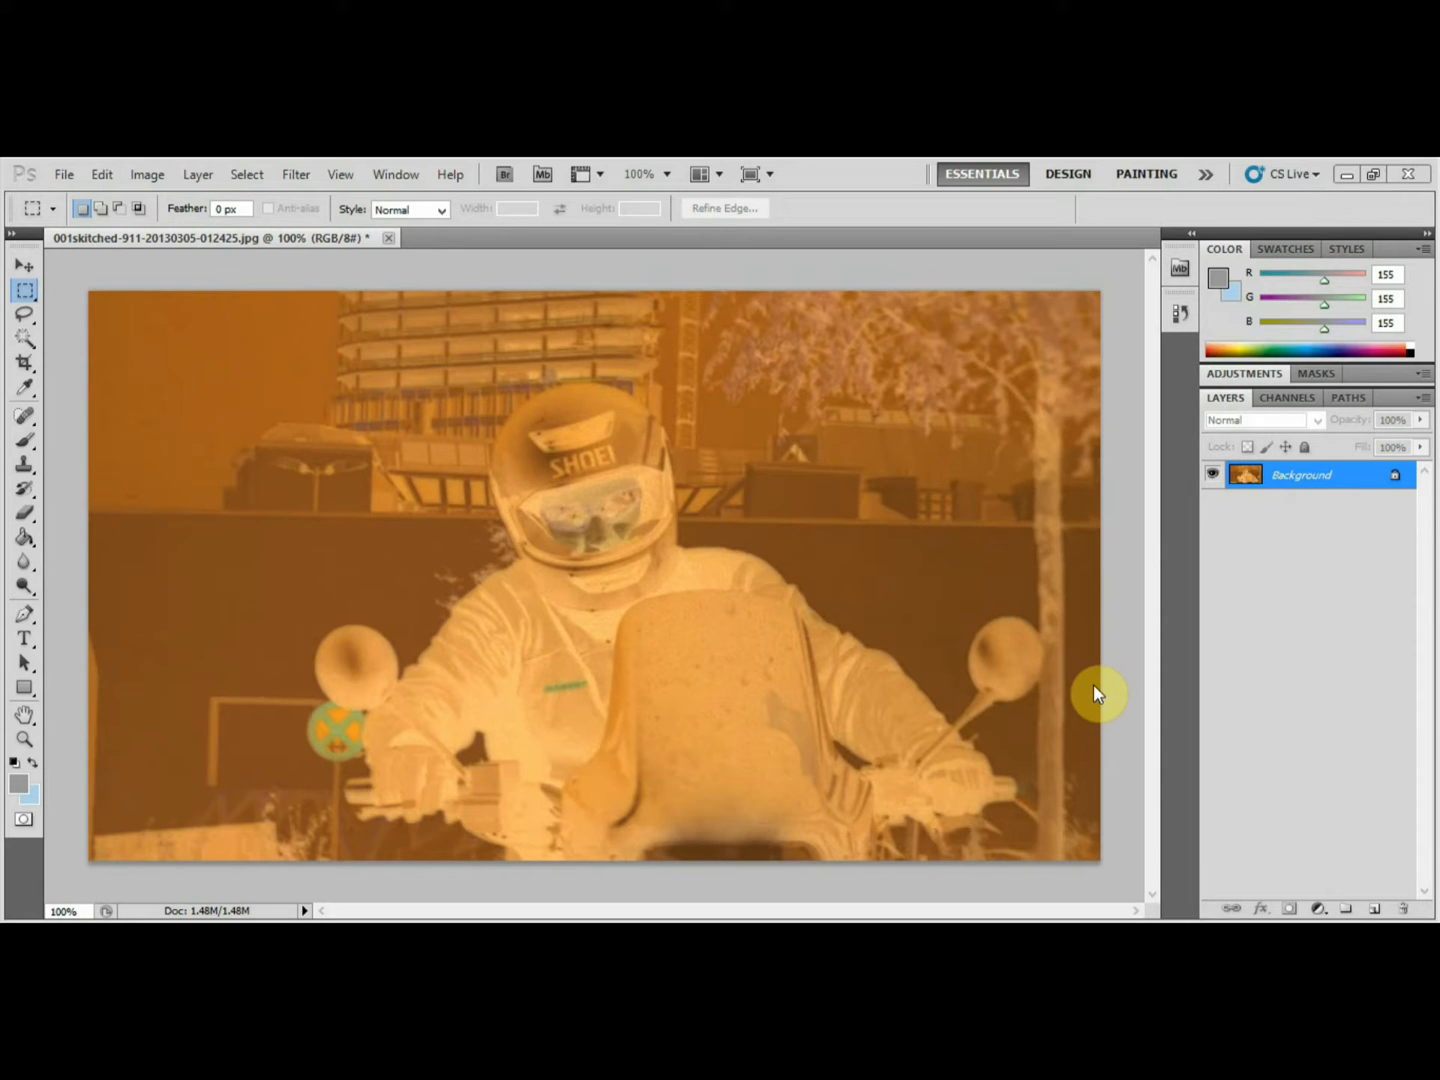
{"action": "mouse_move", "coordinate": [805, 730]}
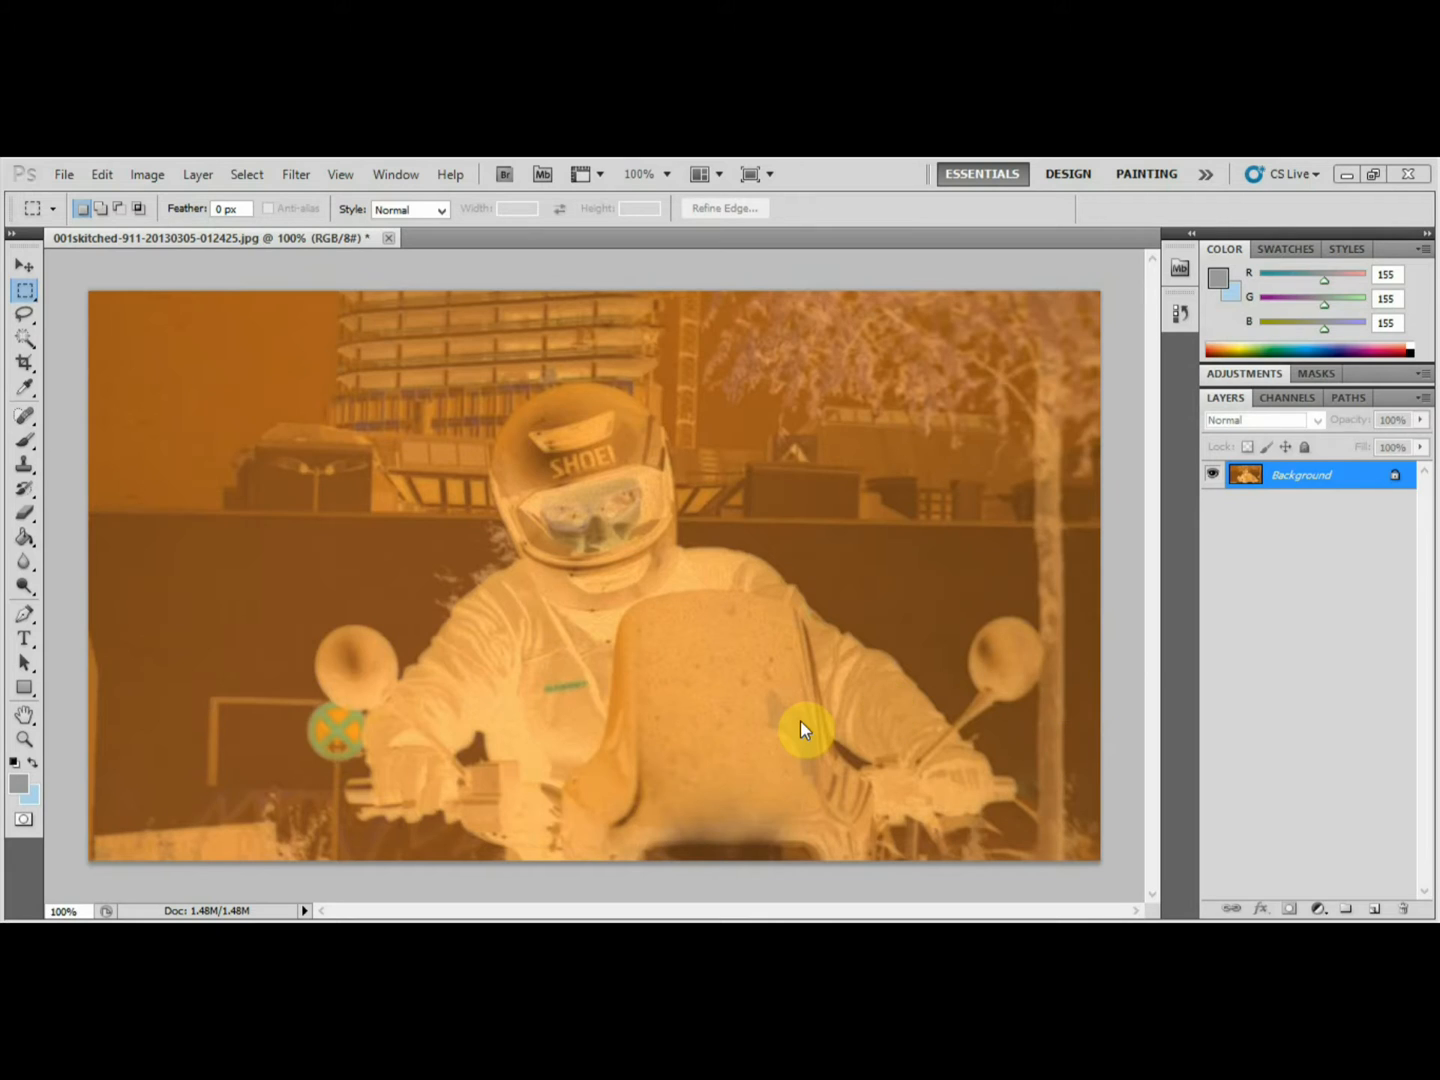
{"action": "mouse_move", "coordinate": [815, 716]}
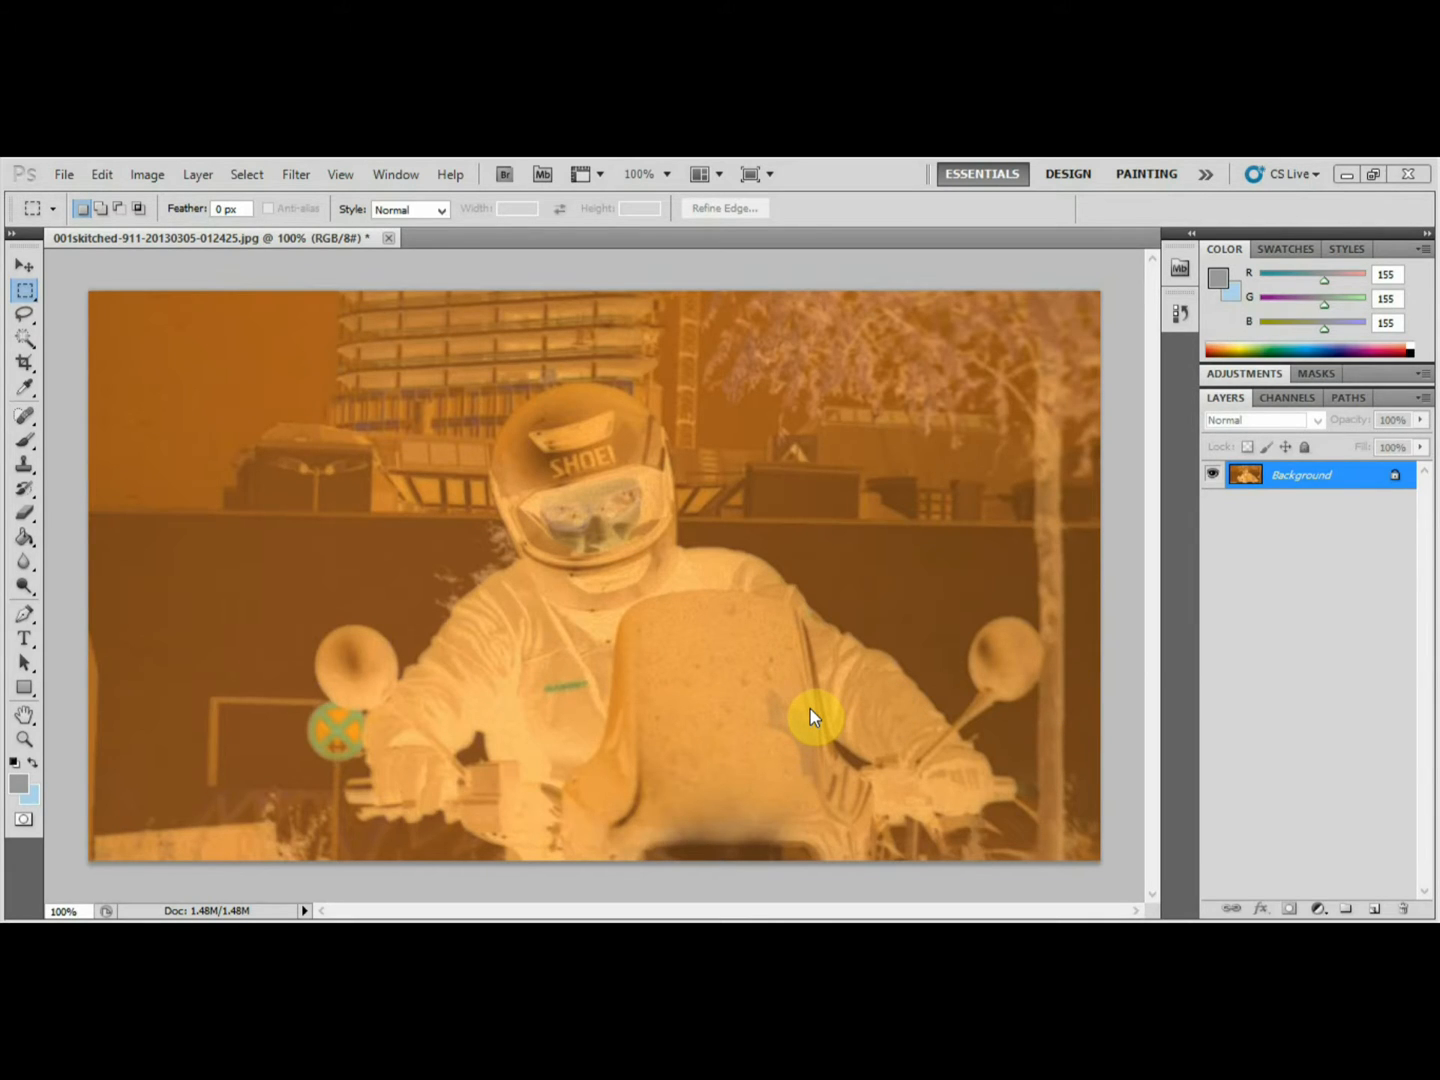
{"action": "mouse_move", "coordinate": [147, 370]}
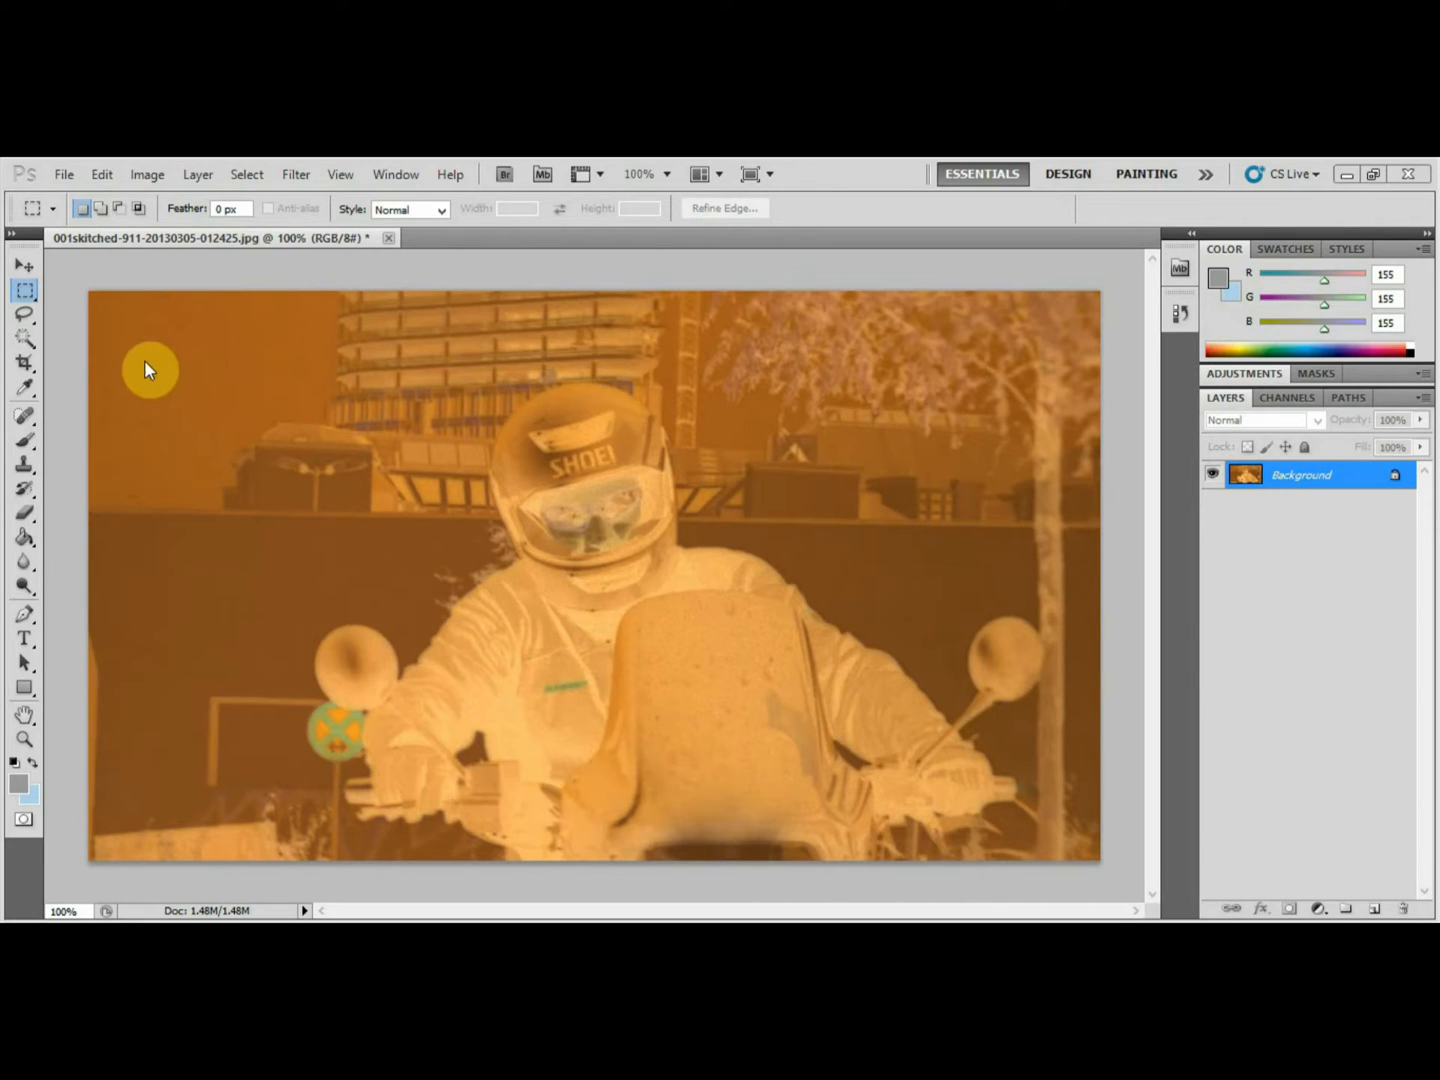
{"action": "mouse_move", "coordinate": [1052, 675]}
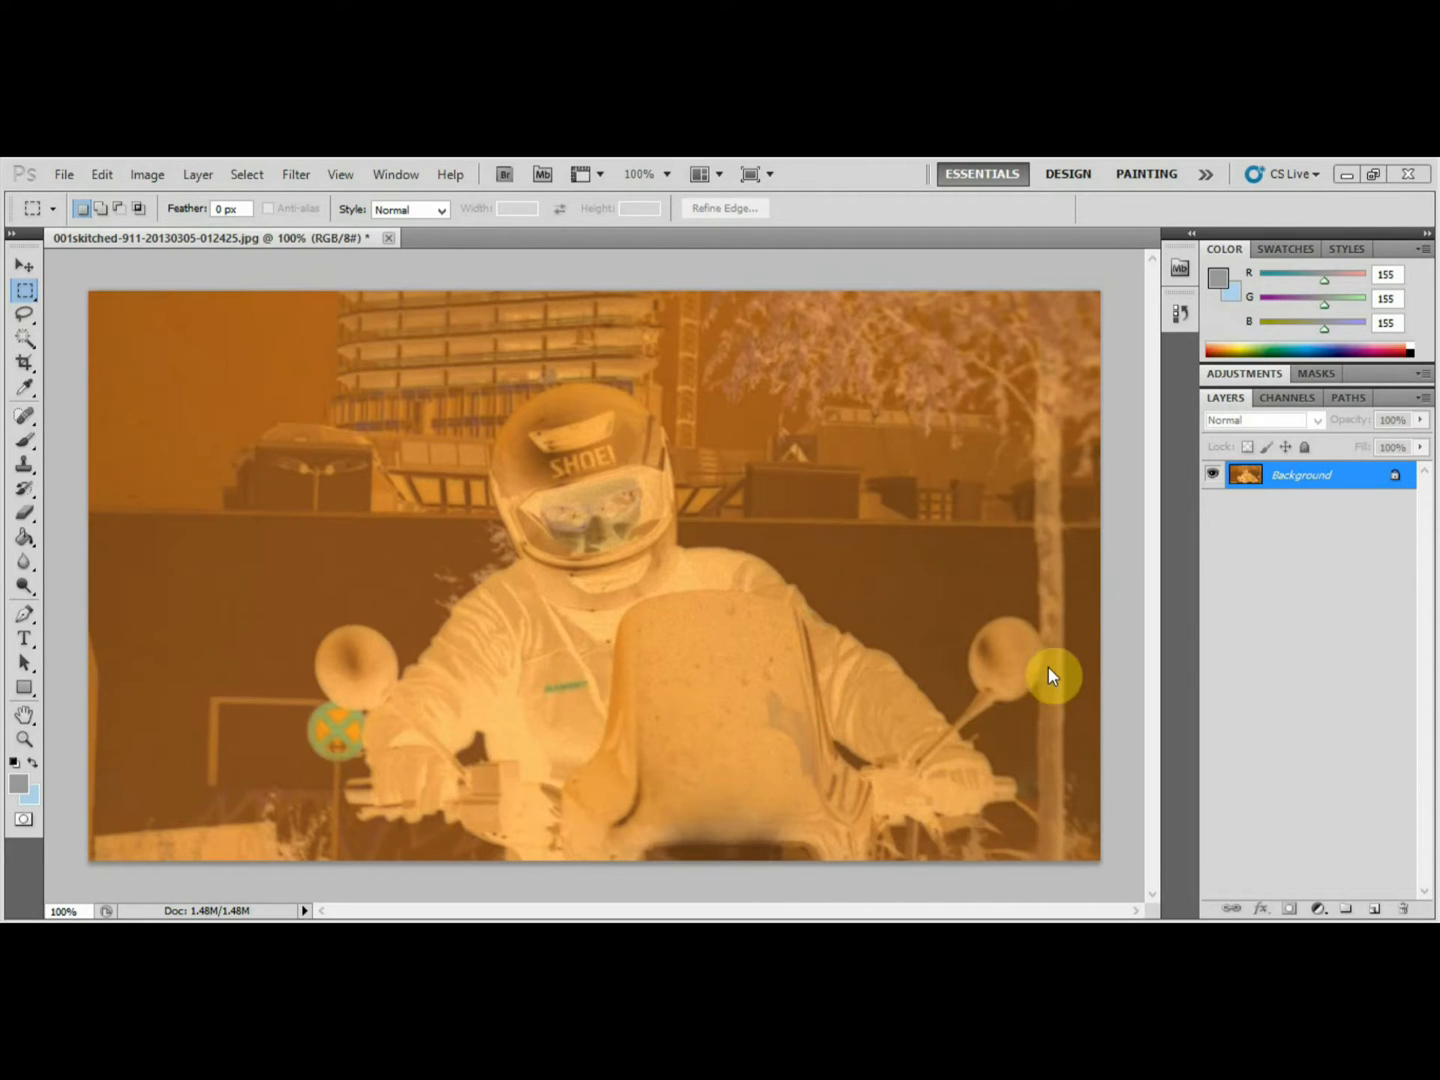
{"action": "mouse_move", "coordinate": [690, 678]}
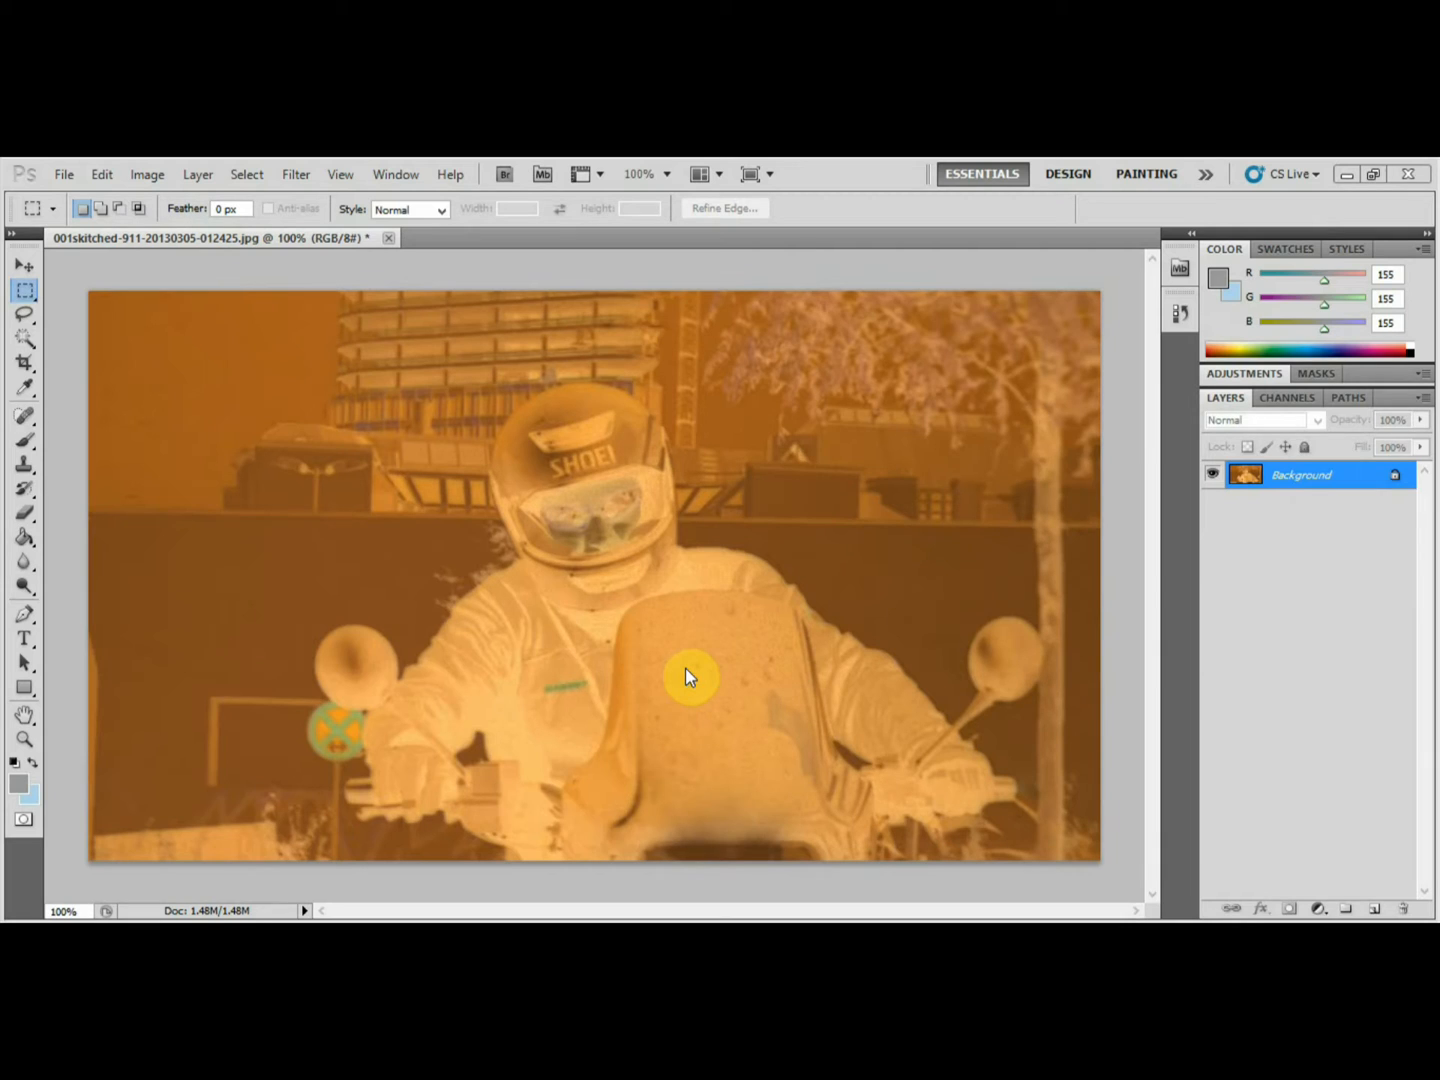
{"action": "mouse_move", "coordinate": [857, 555]}
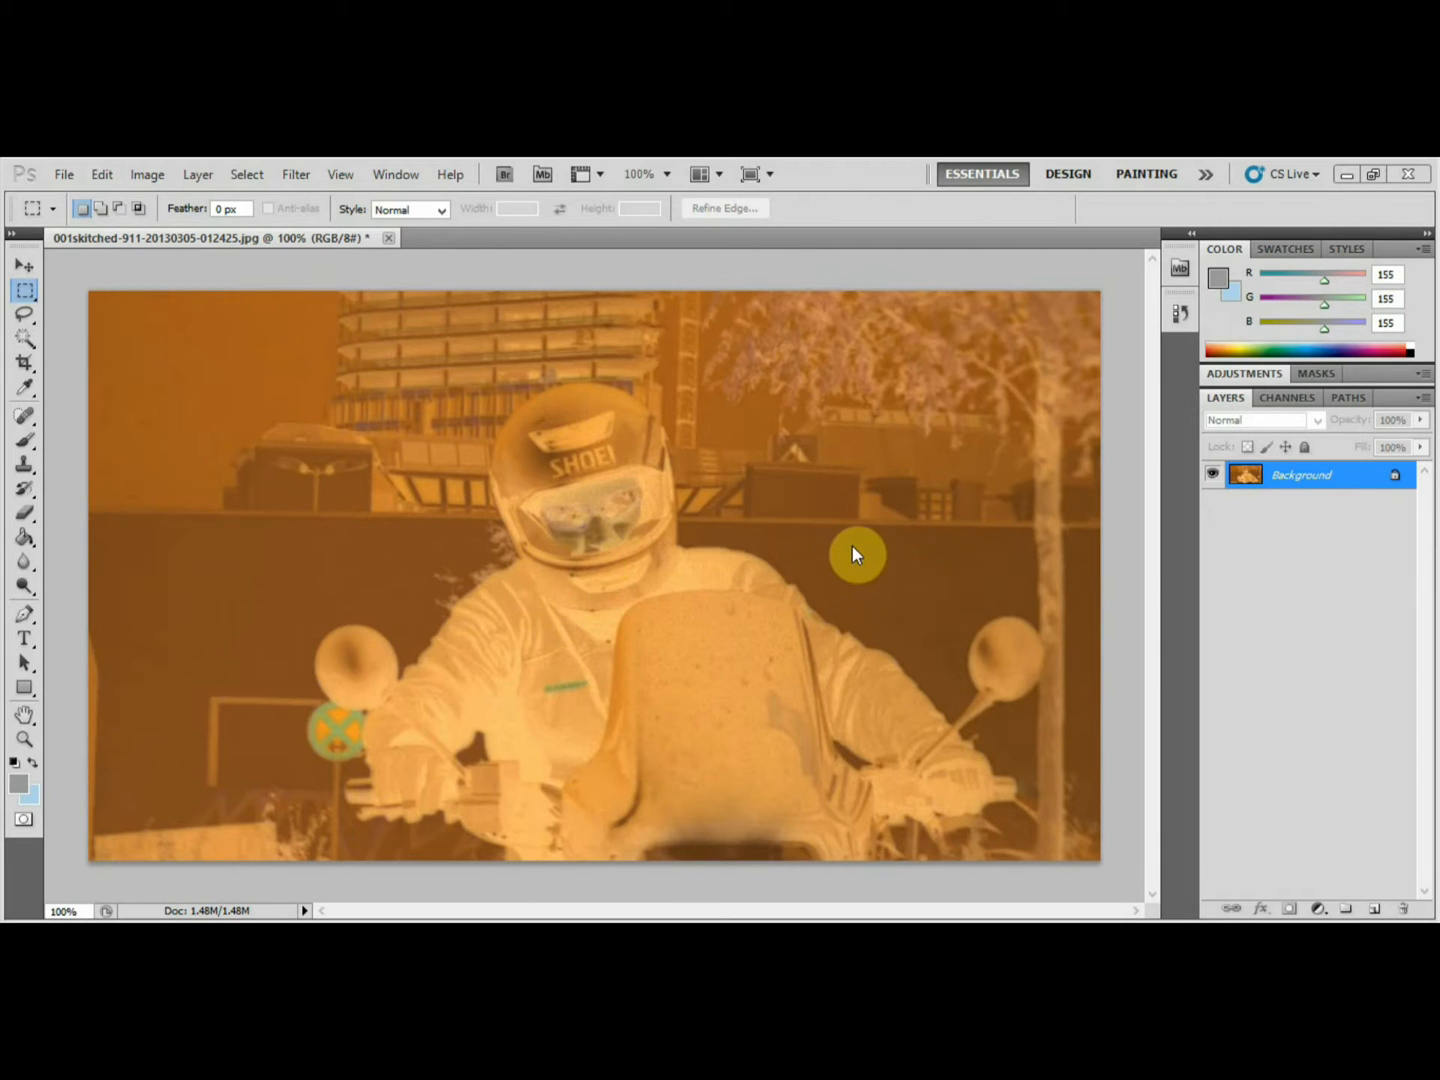
{"action": "mouse_move", "coordinate": [1005, 560]}
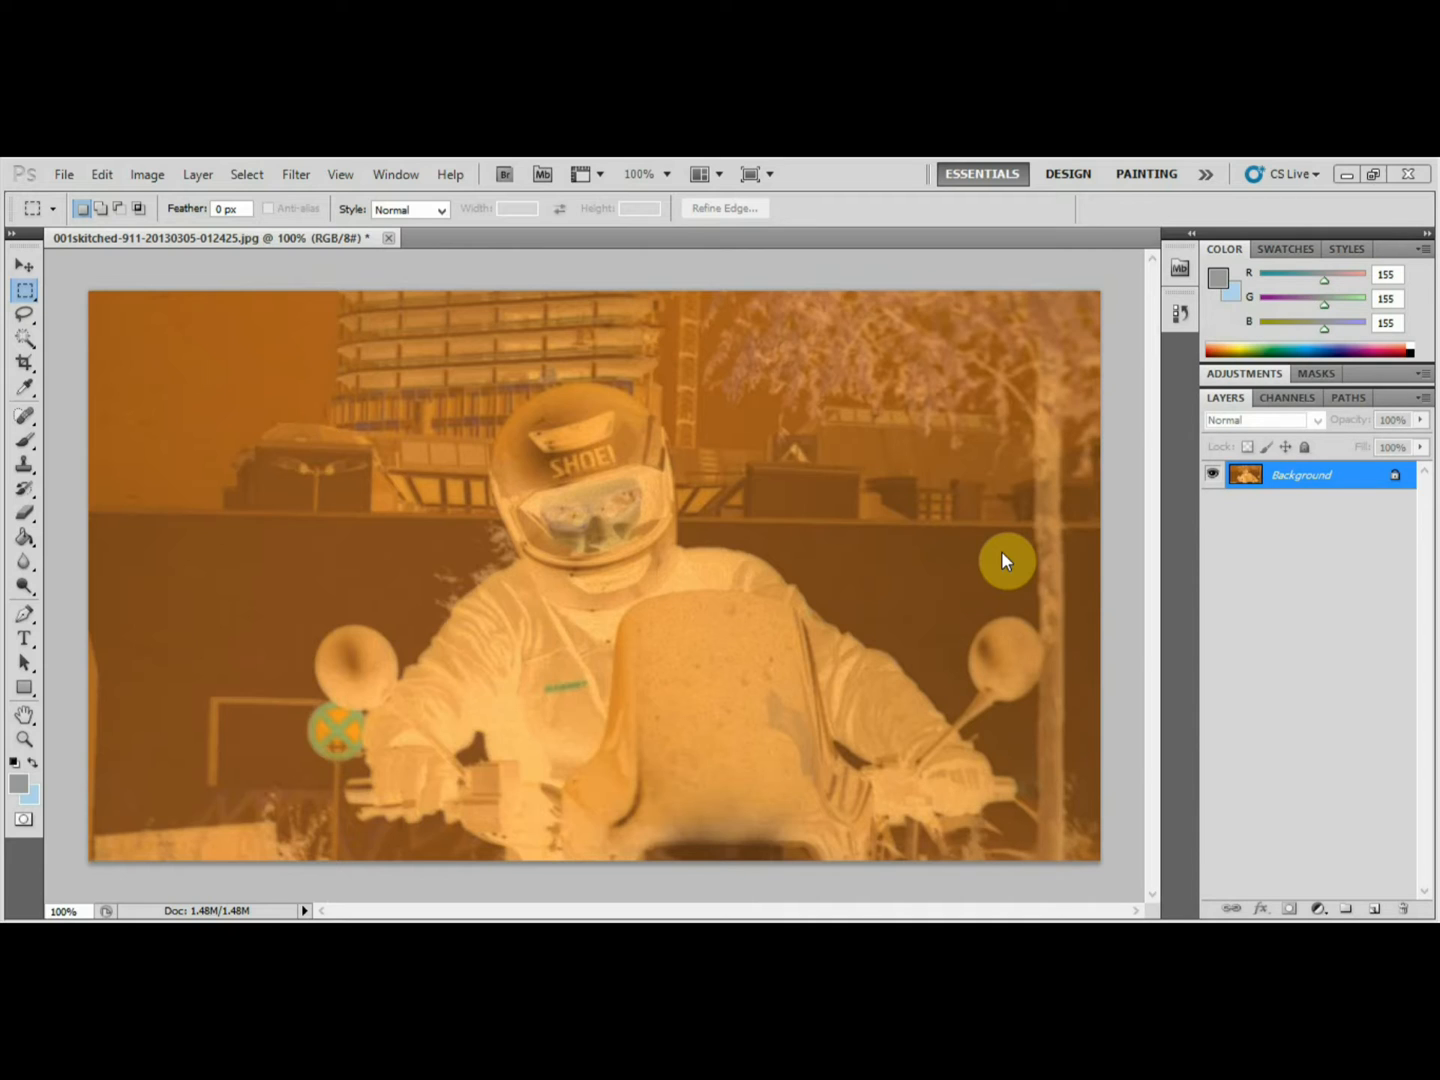
{"action": "mouse_move", "coordinate": [1120, 570]}
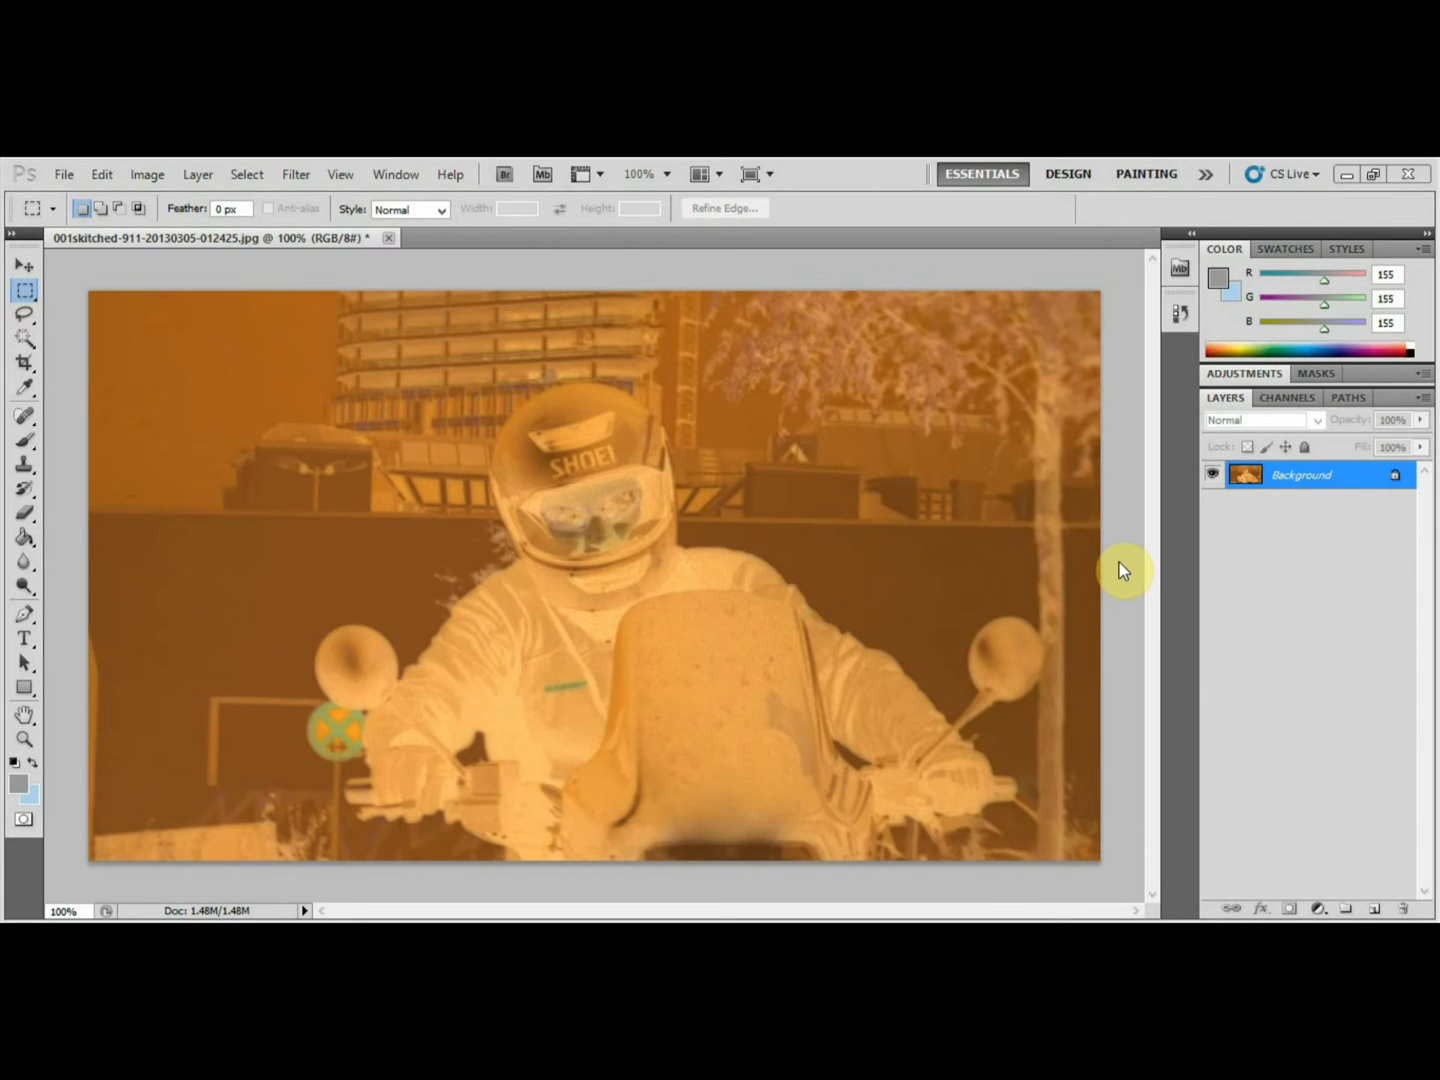
Invert the orange negative into a blue-cast positive image with Ctrl+I
{"action": "key", "text": "ctrl+i"}
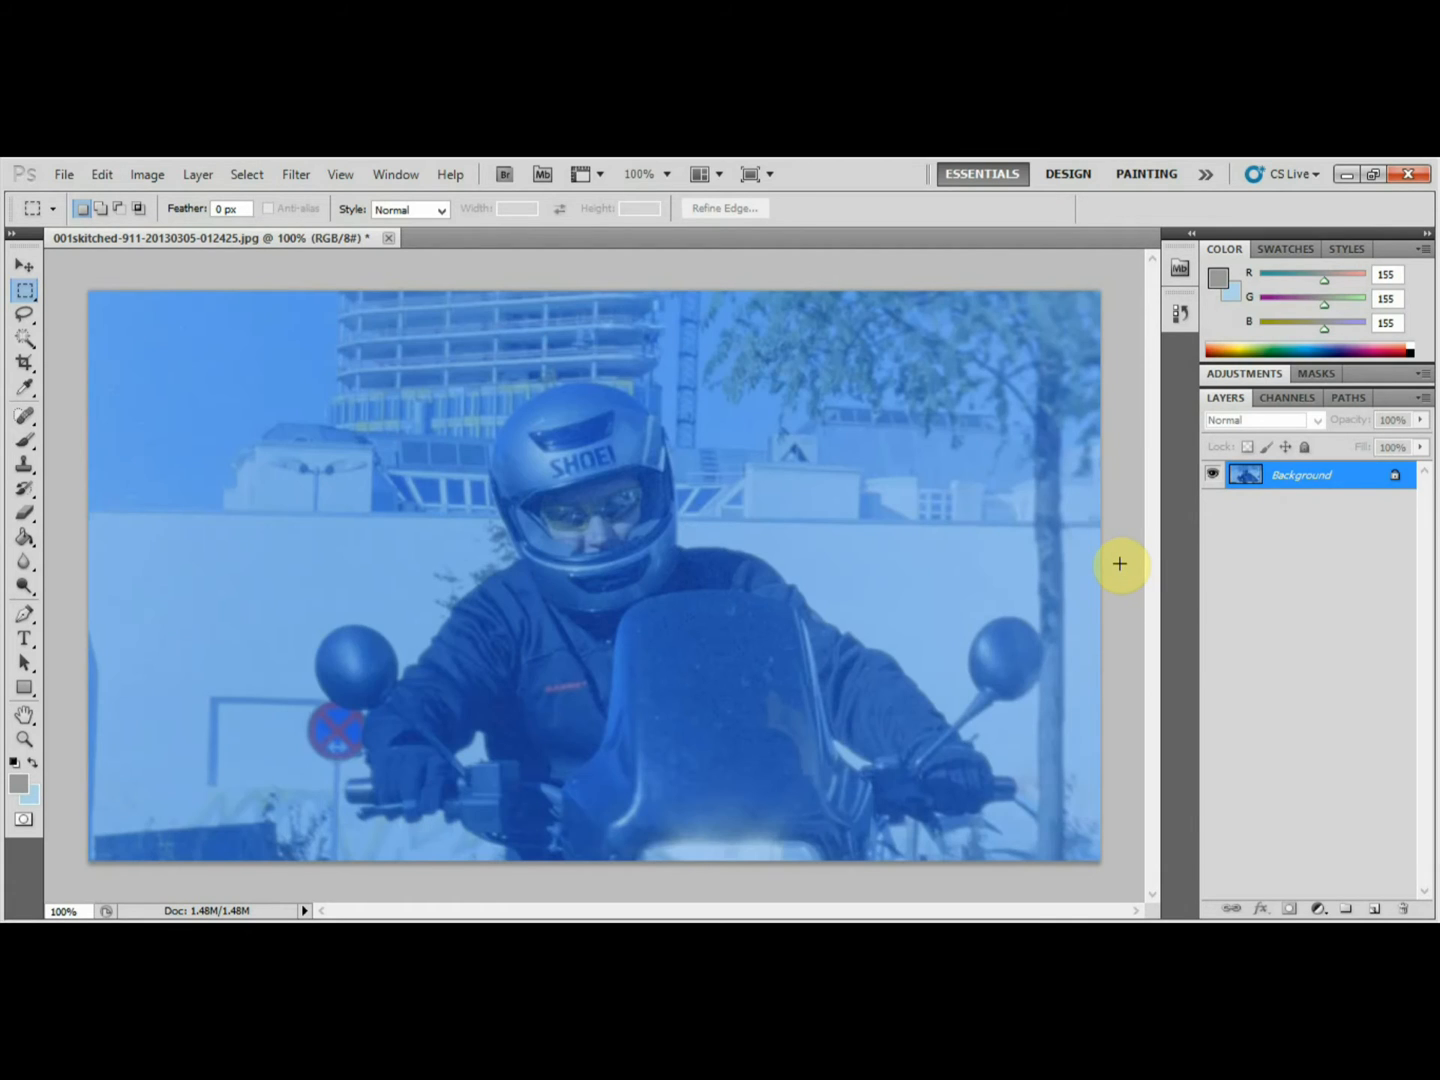
{"action": "mouse_move", "coordinate": [950, 569]}
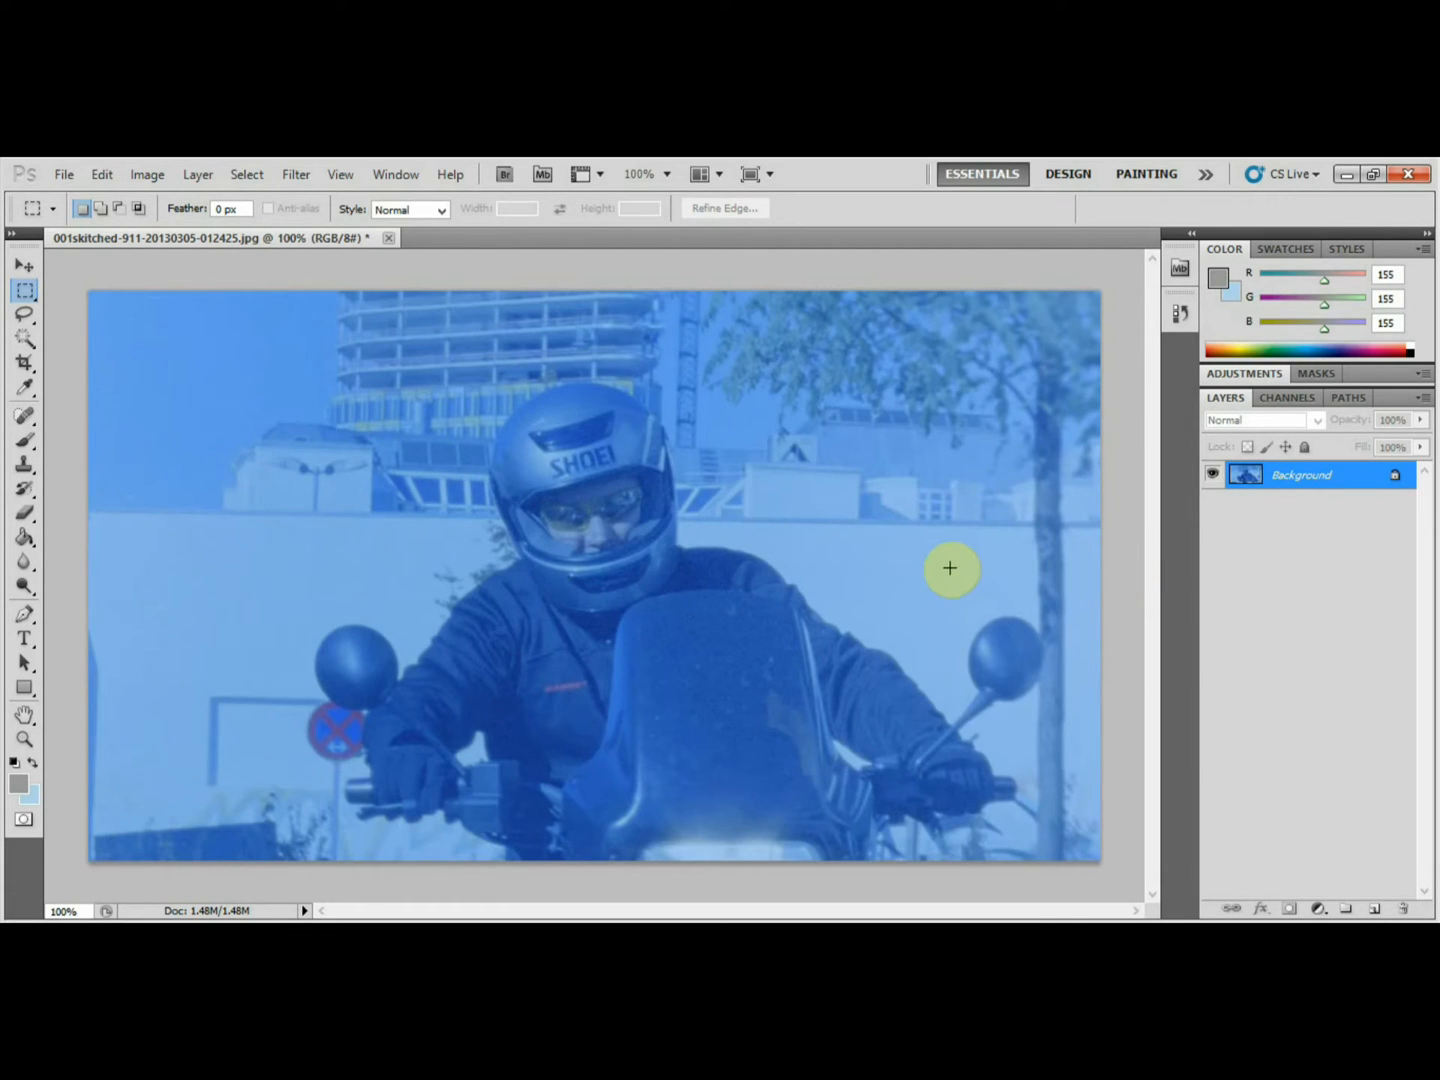
{"action": "mouse_move", "coordinate": [630, 580]}
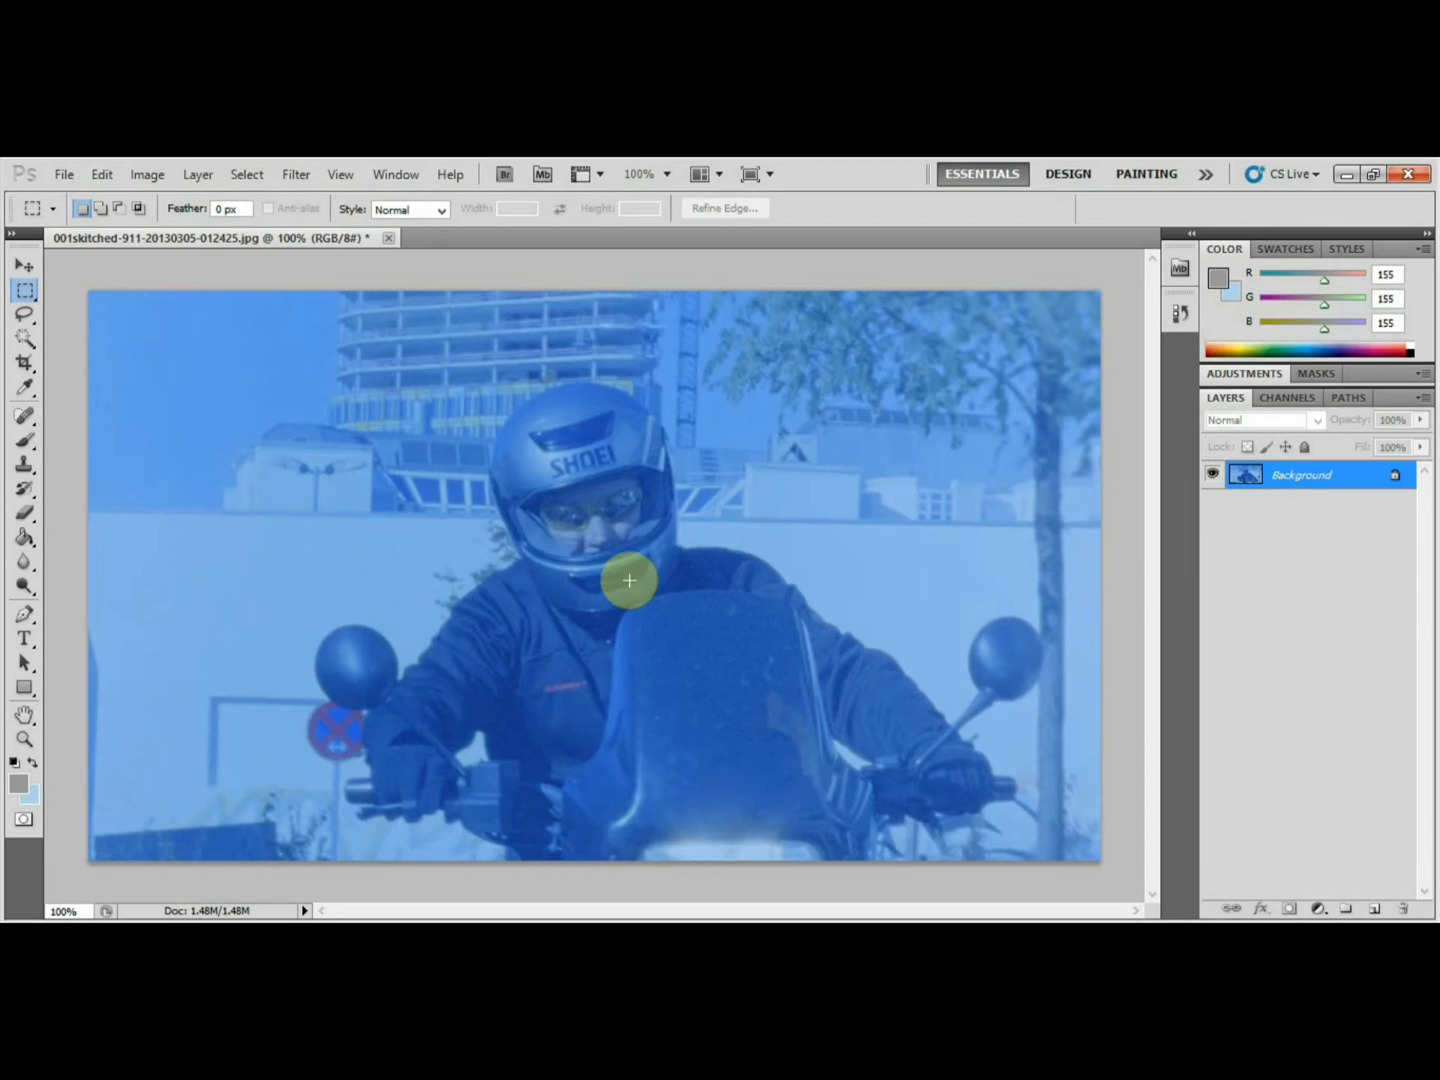
{"action": "mouse_move", "coordinate": [731, 568]}
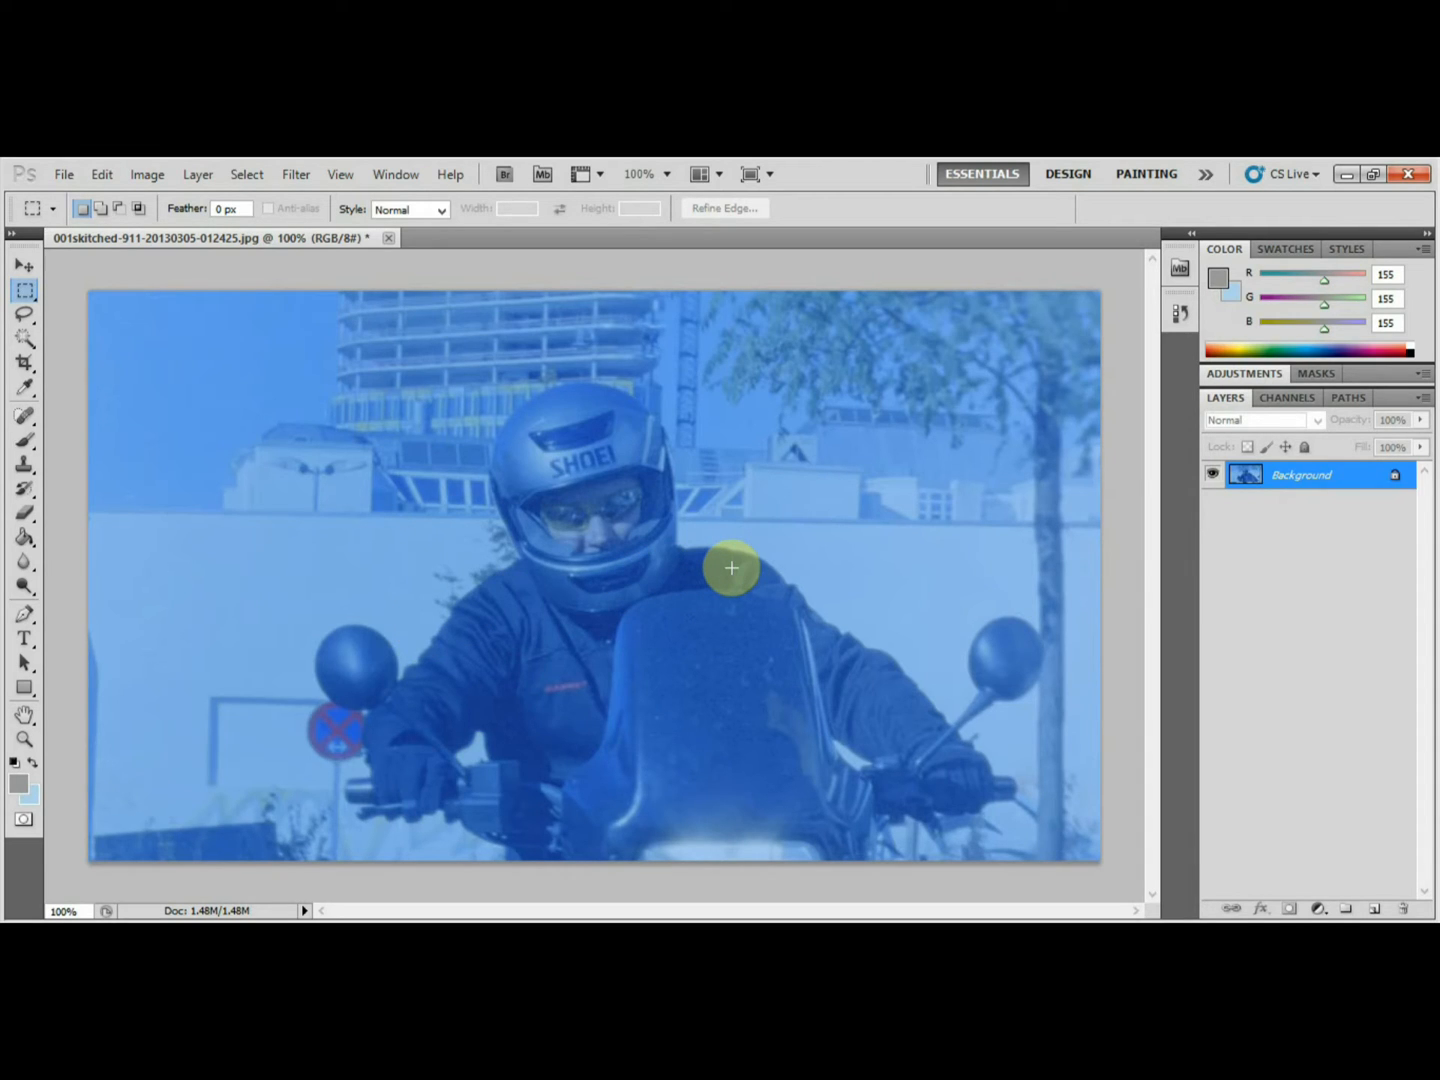
{"action": "mouse_move", "coordinate": [733, 560]}
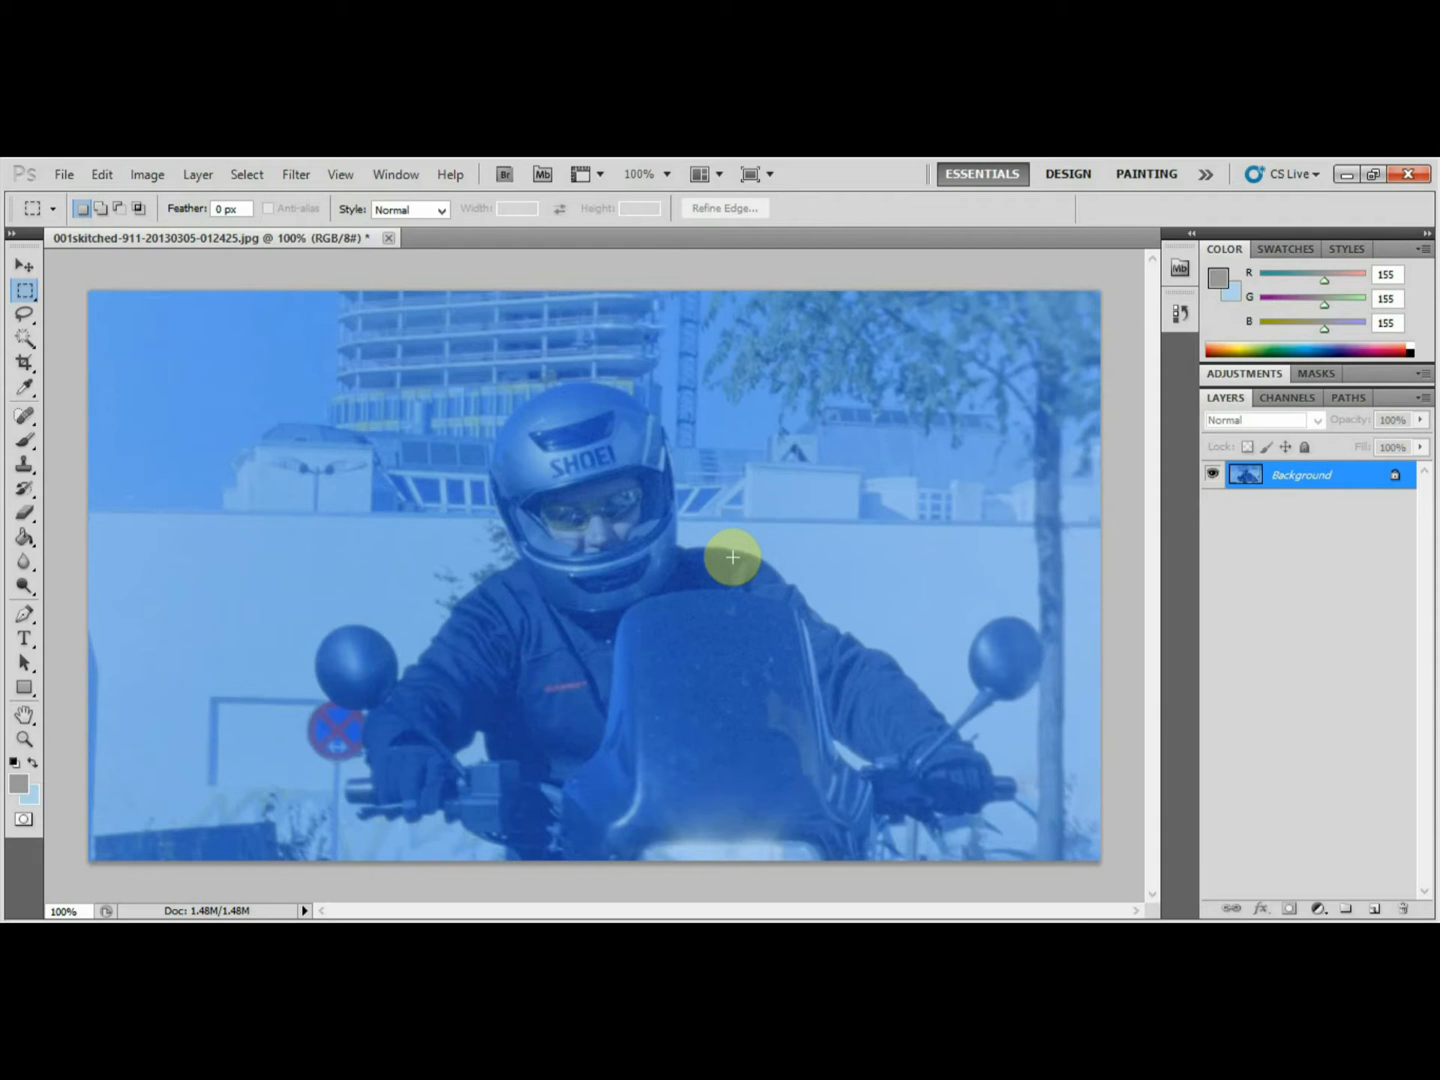
{"action": "mouse_move", "coordinate": [784, 573]}
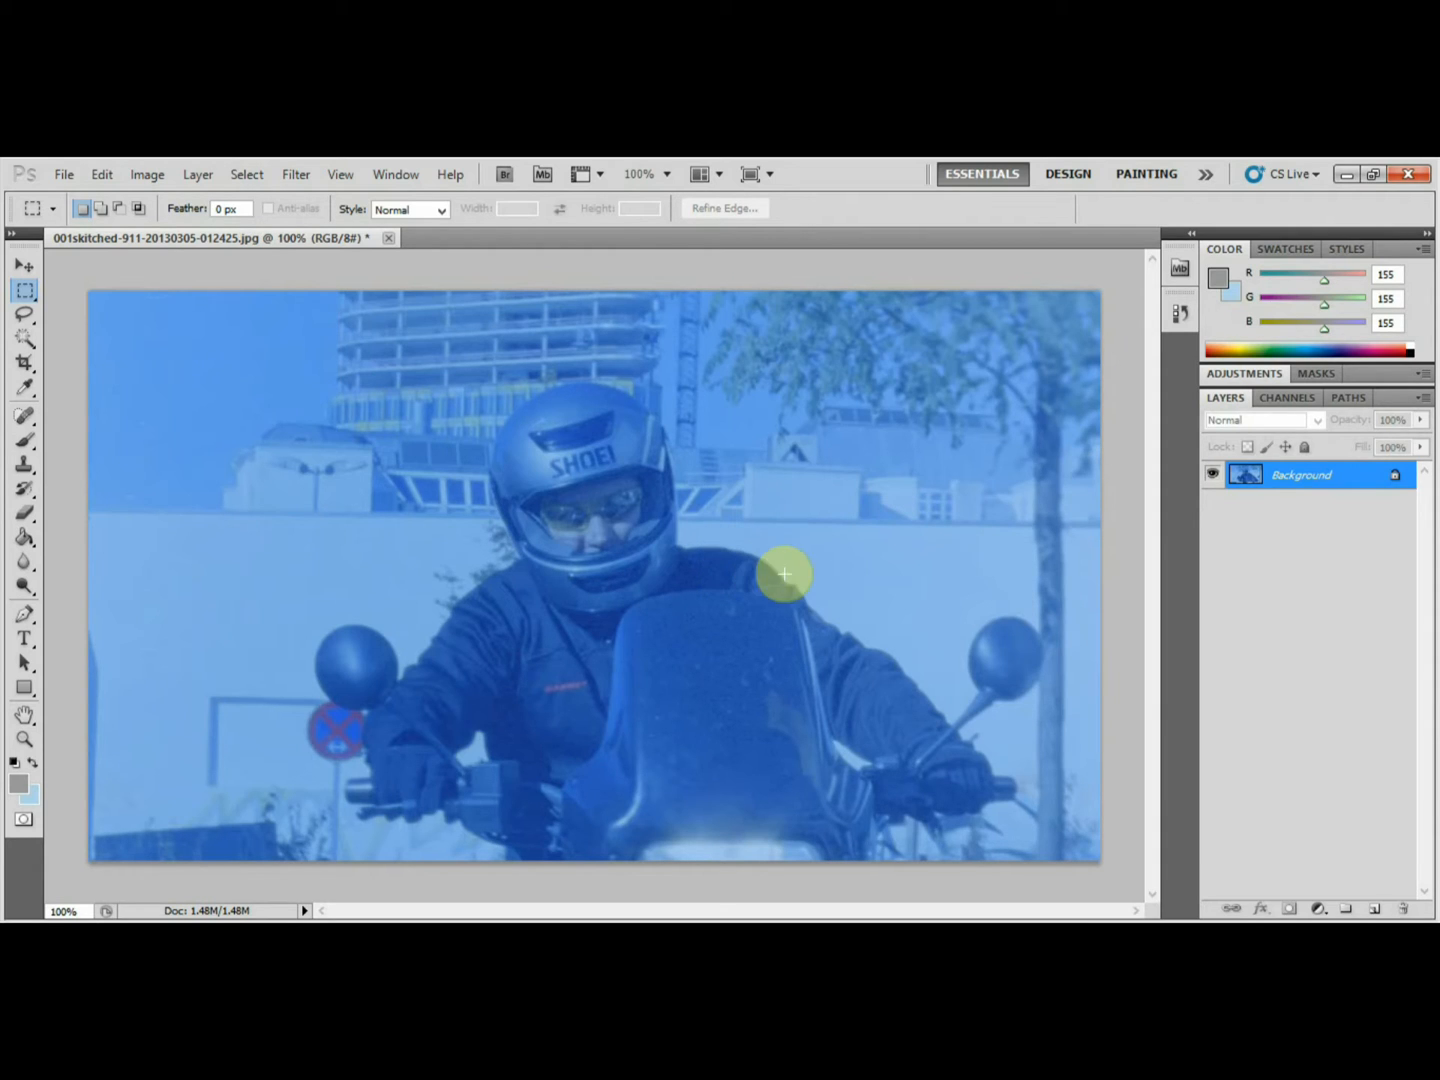
{"action": "mouse_move", "coordinate": [383, 266]}
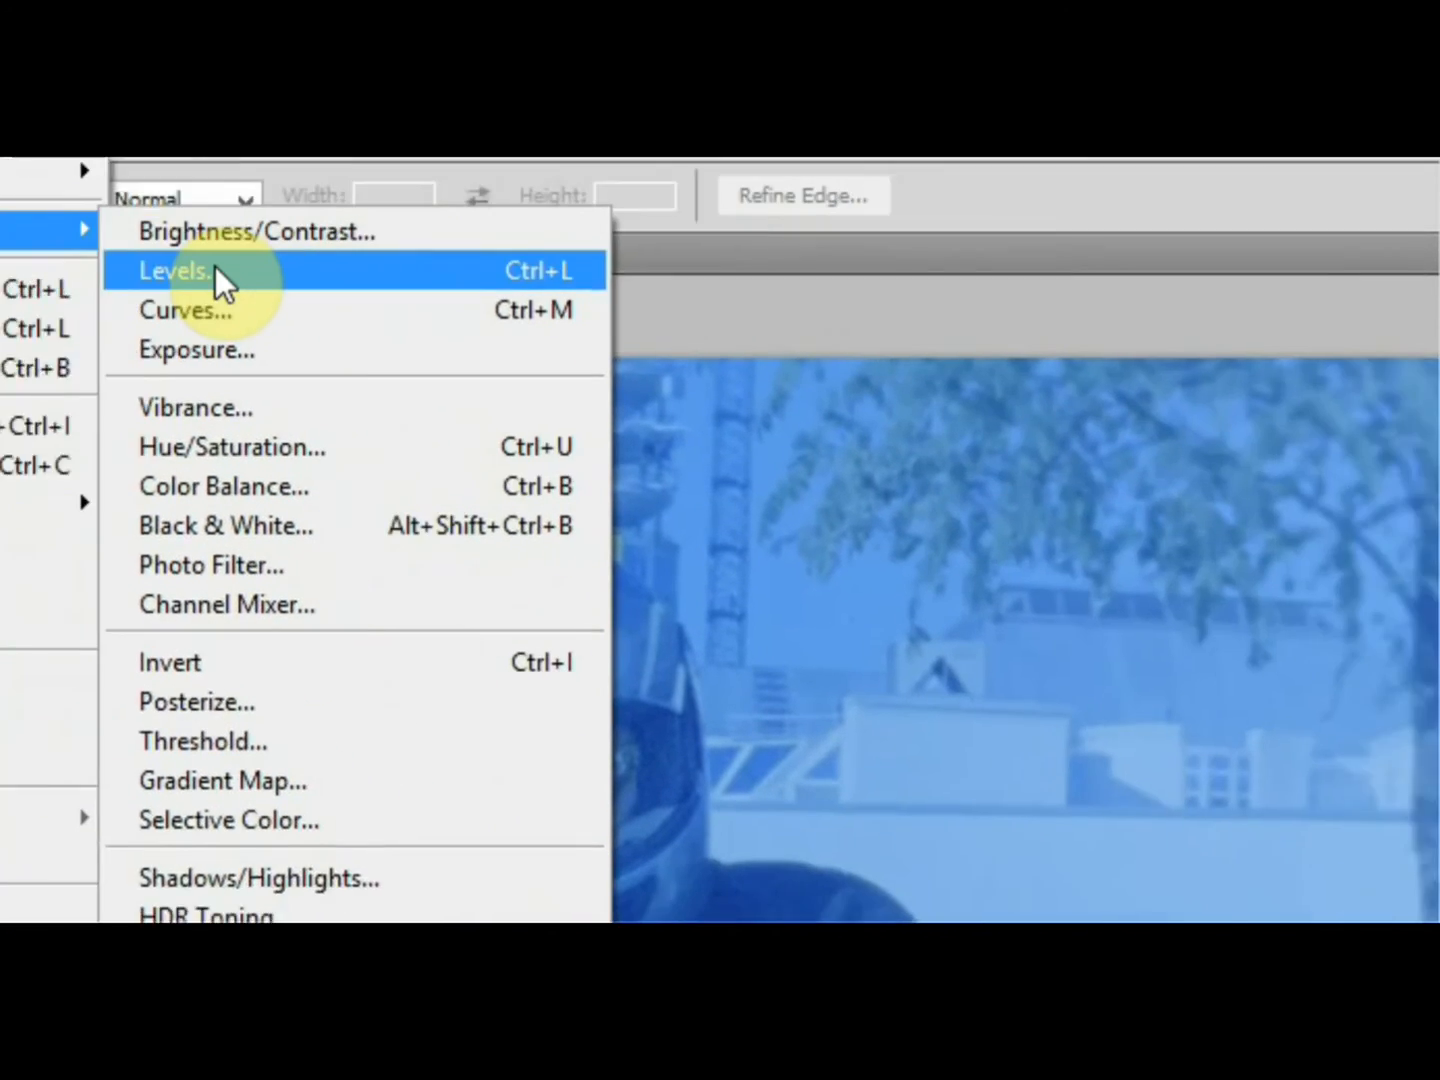
Open the Levels adjustment and select the Red channel
{"action": "left_click", "coordinate": [175, 270]}
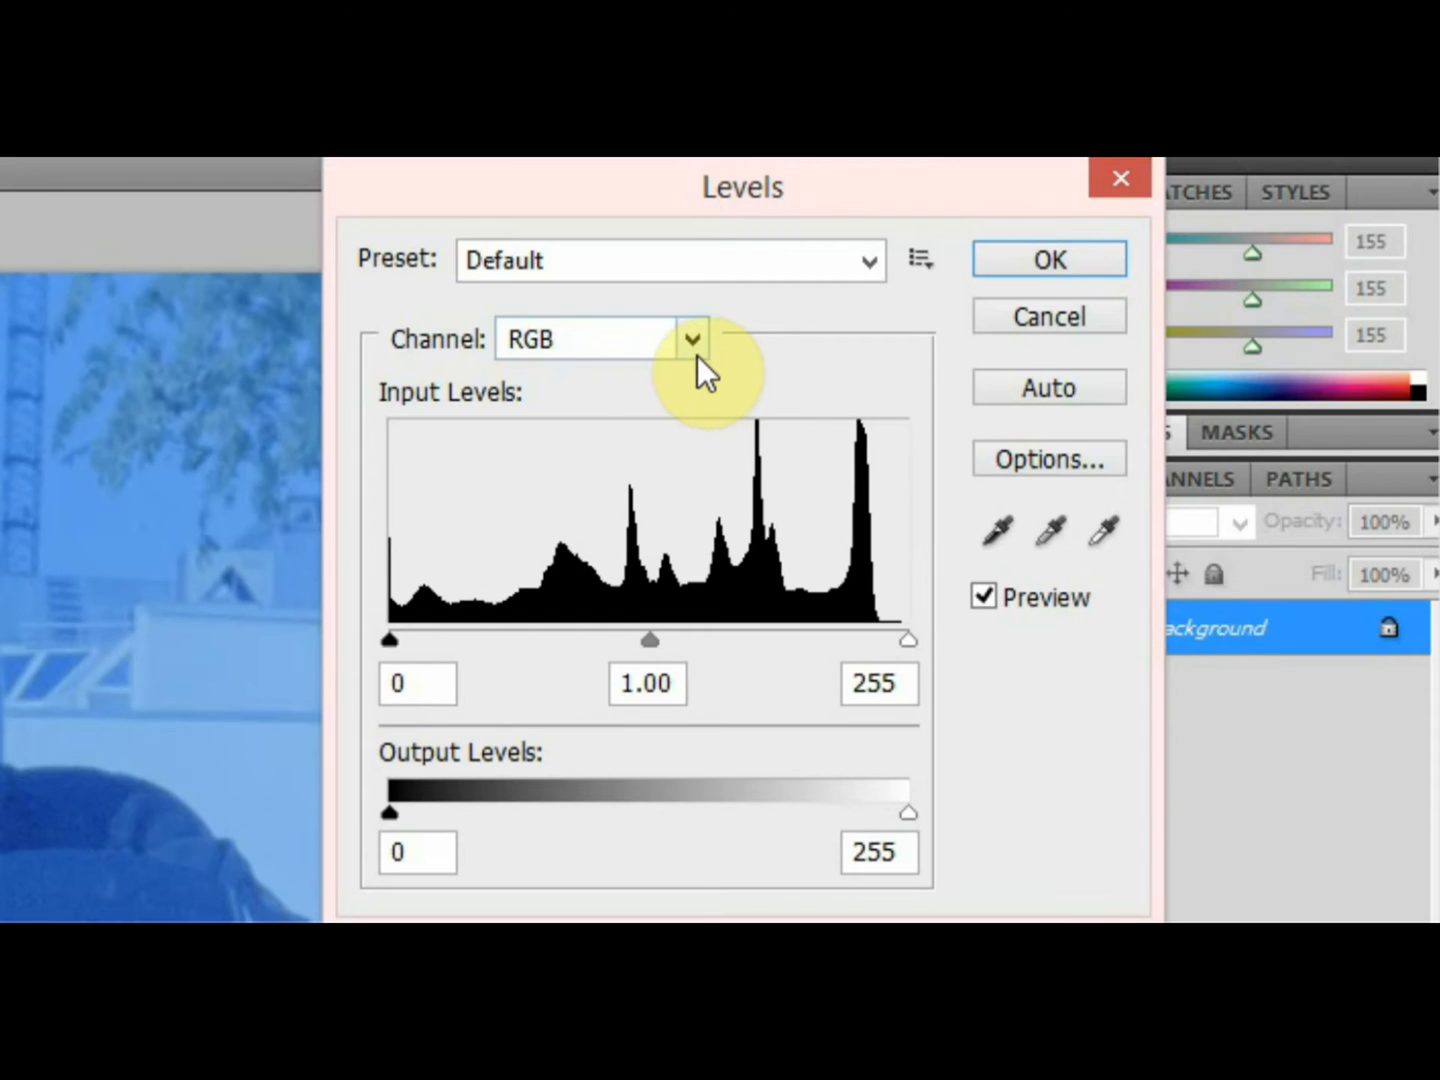
{"action": "mouse_move", "coordinate": [700, 360]}
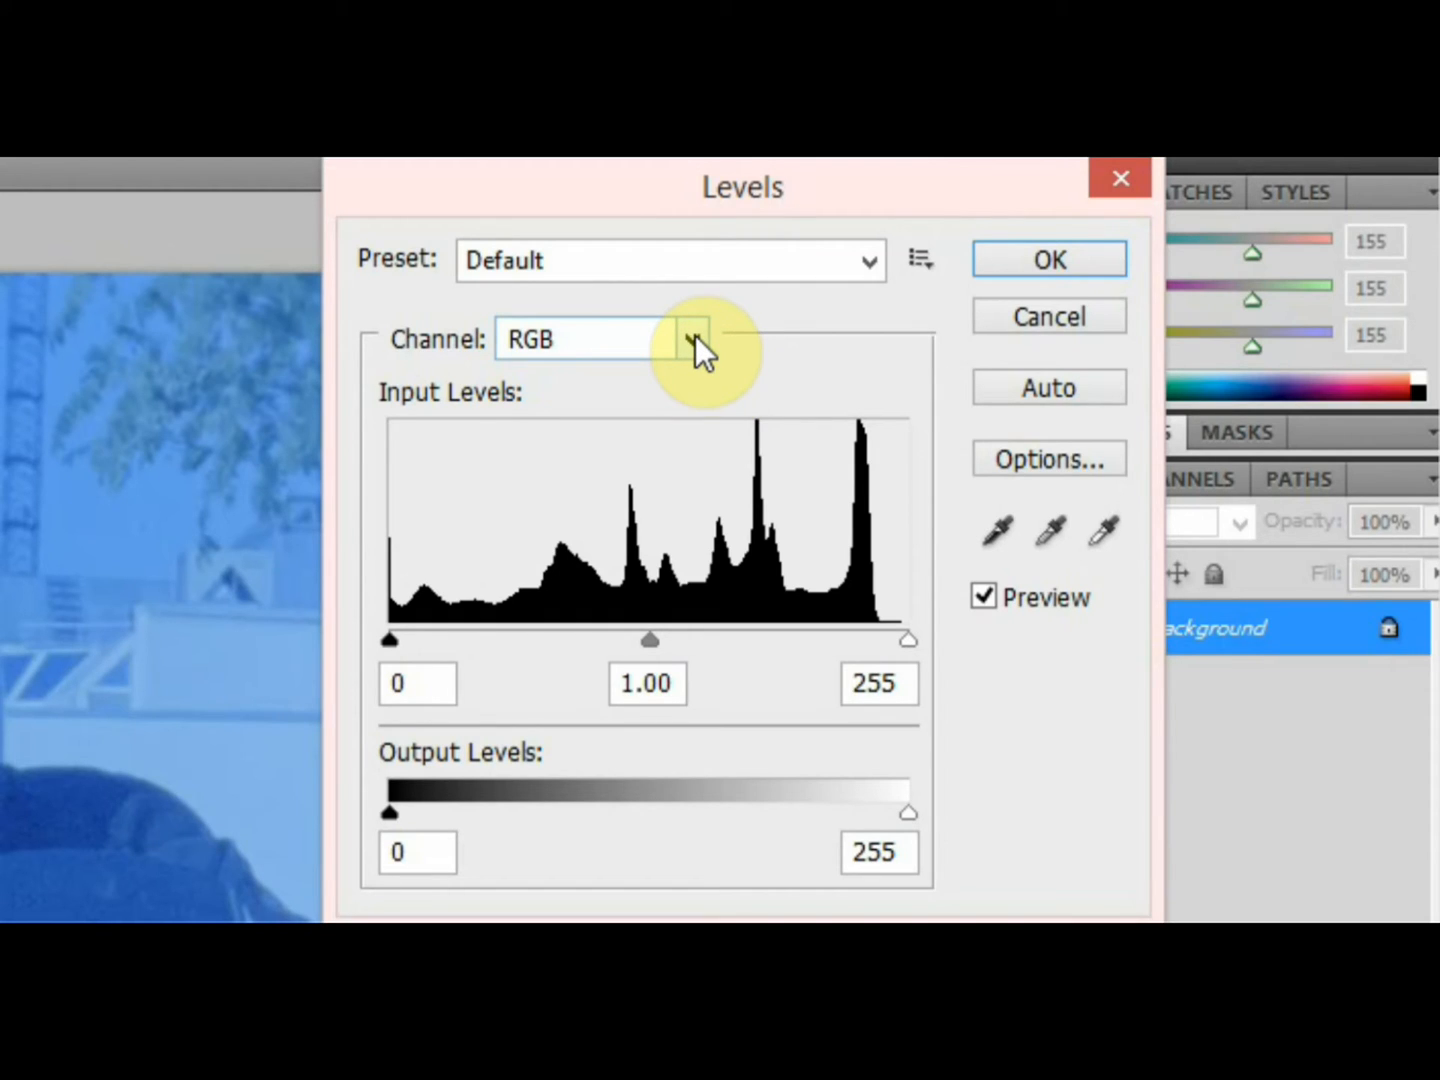
{"action": "left_click", "coordinate": [690, 339]}
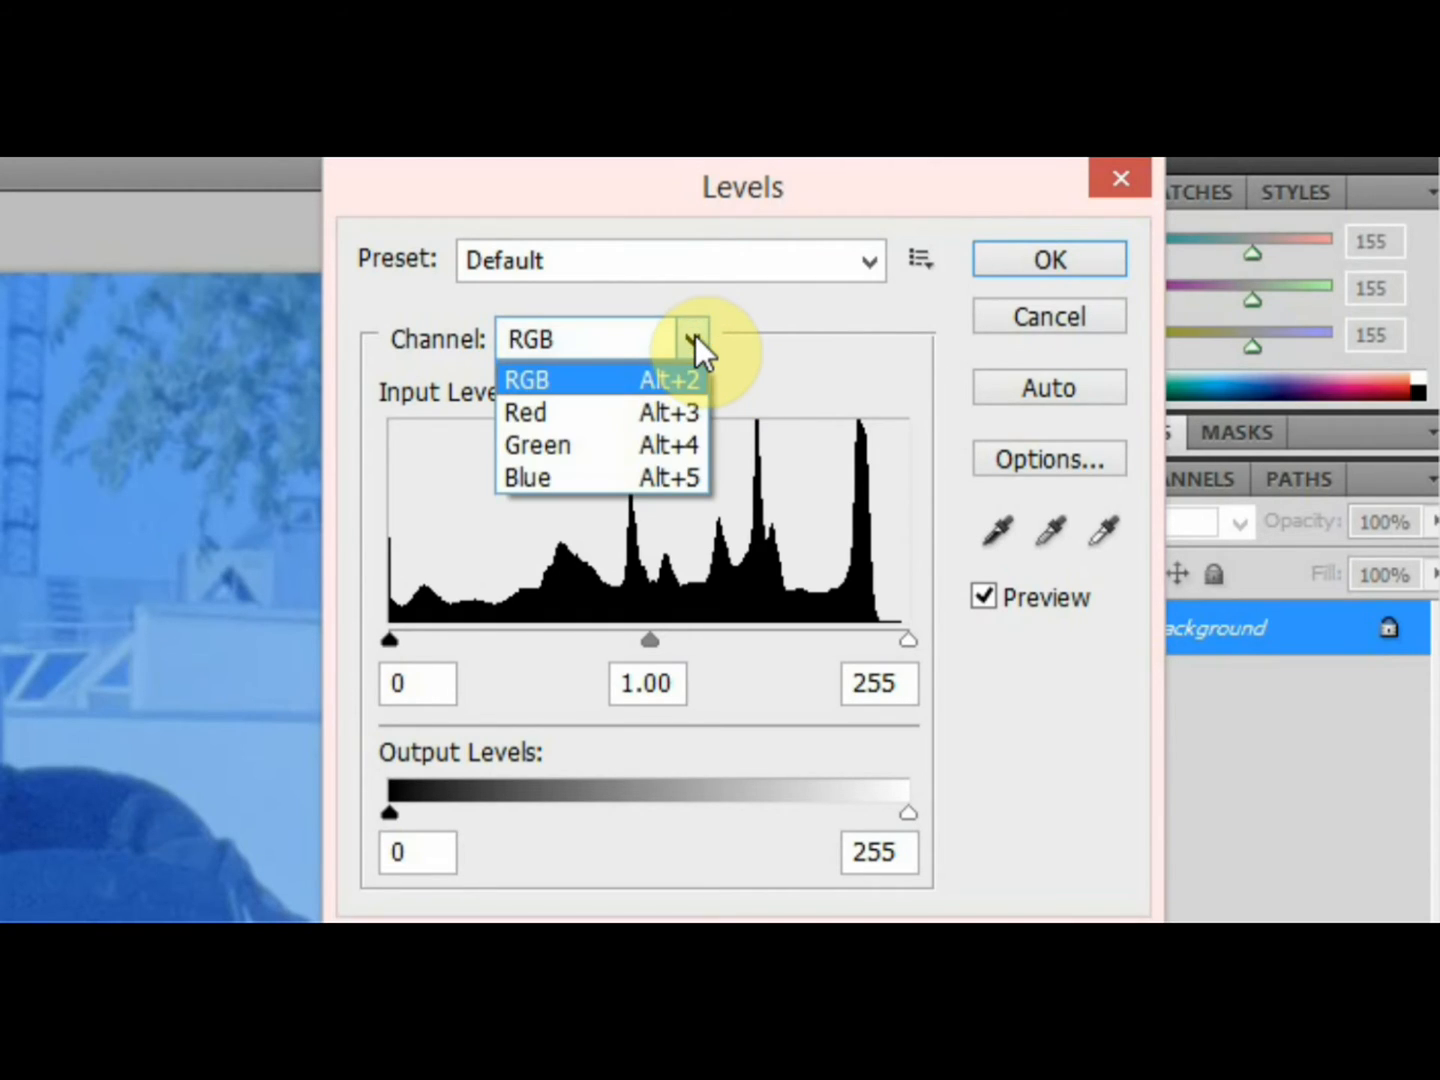
{"action": "mouse_move", "coordinate": [670, 412]}
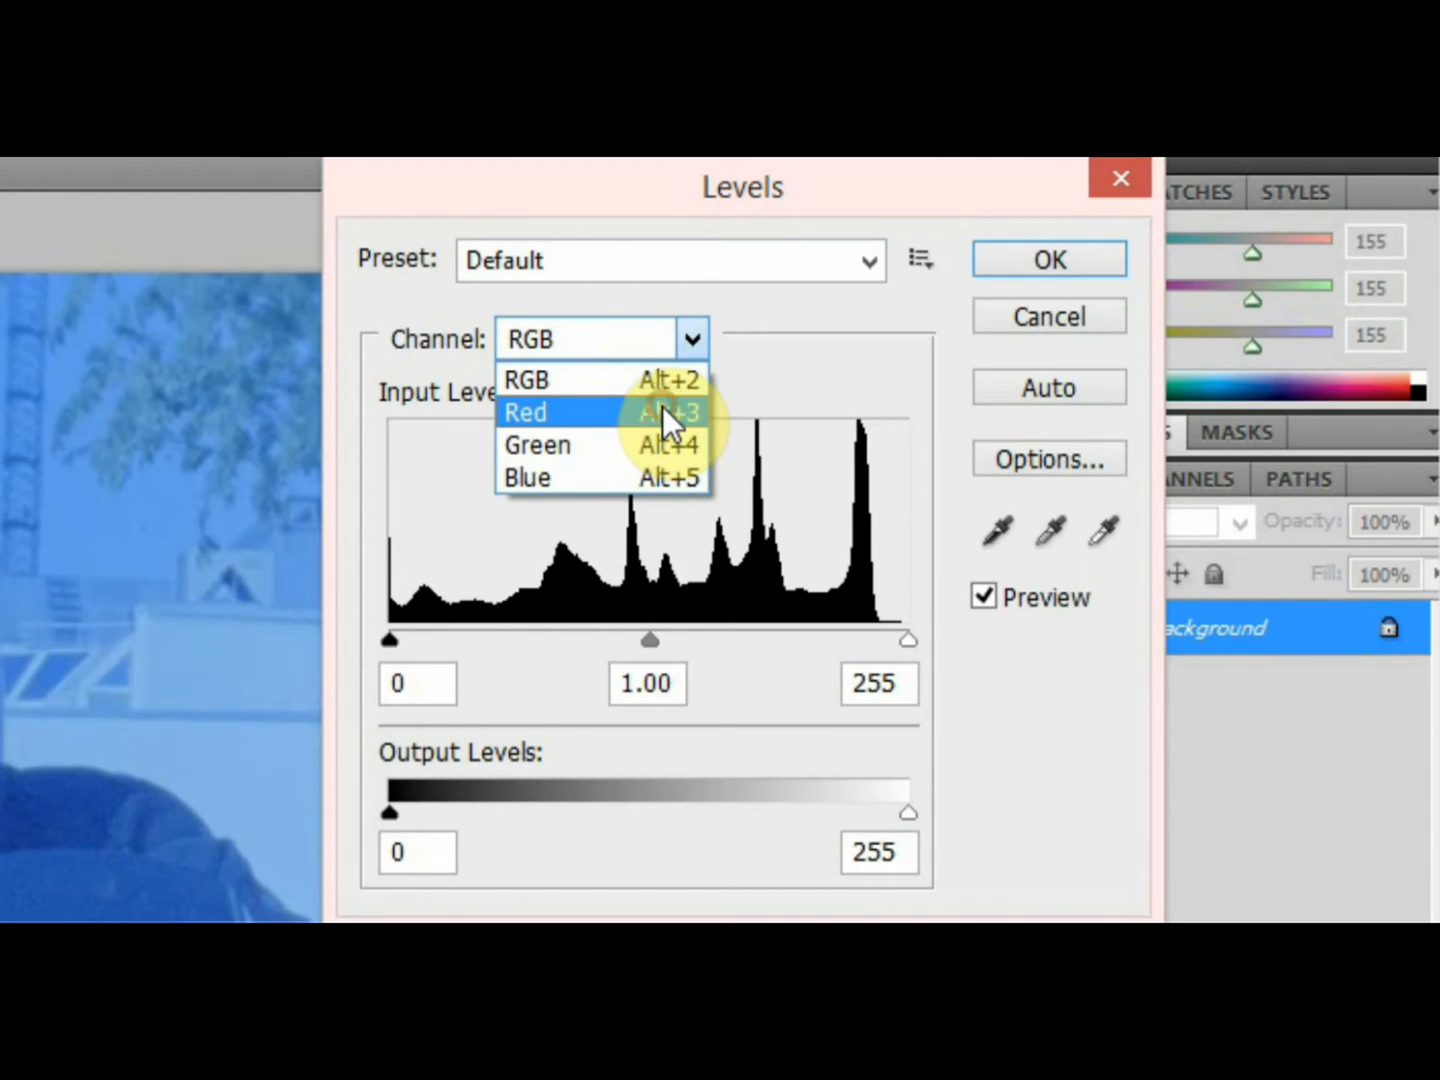
{"action": "left_click", "coordinate": [525, 412]}
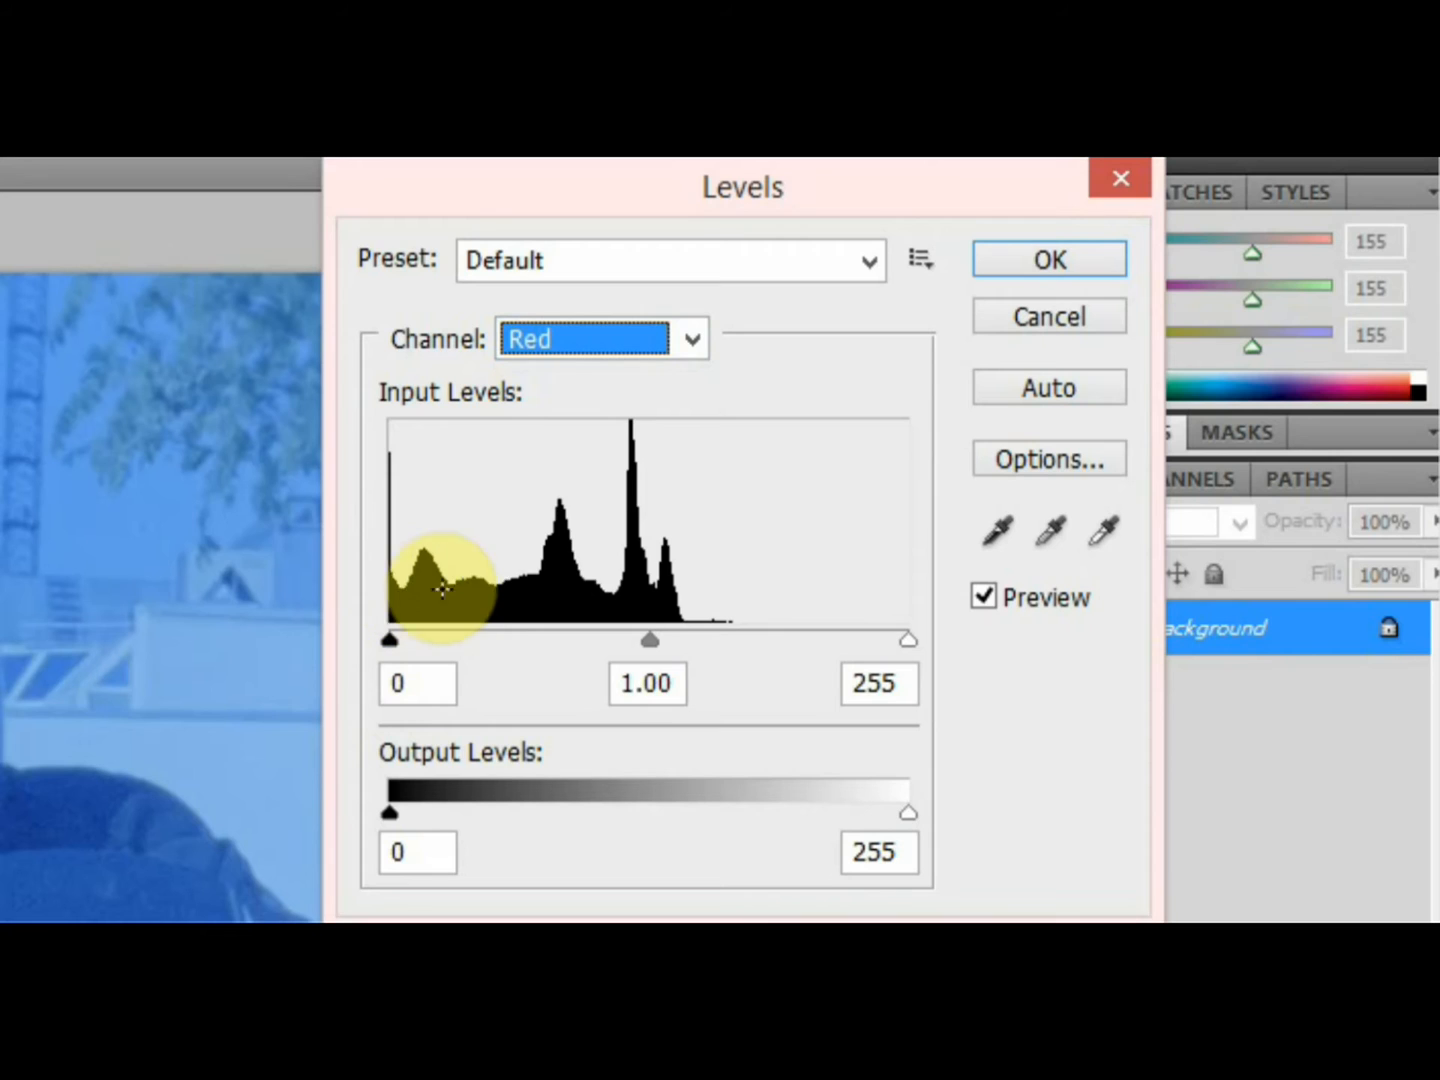
{"action": "mouse_move", "coordinate": [320, 660]}
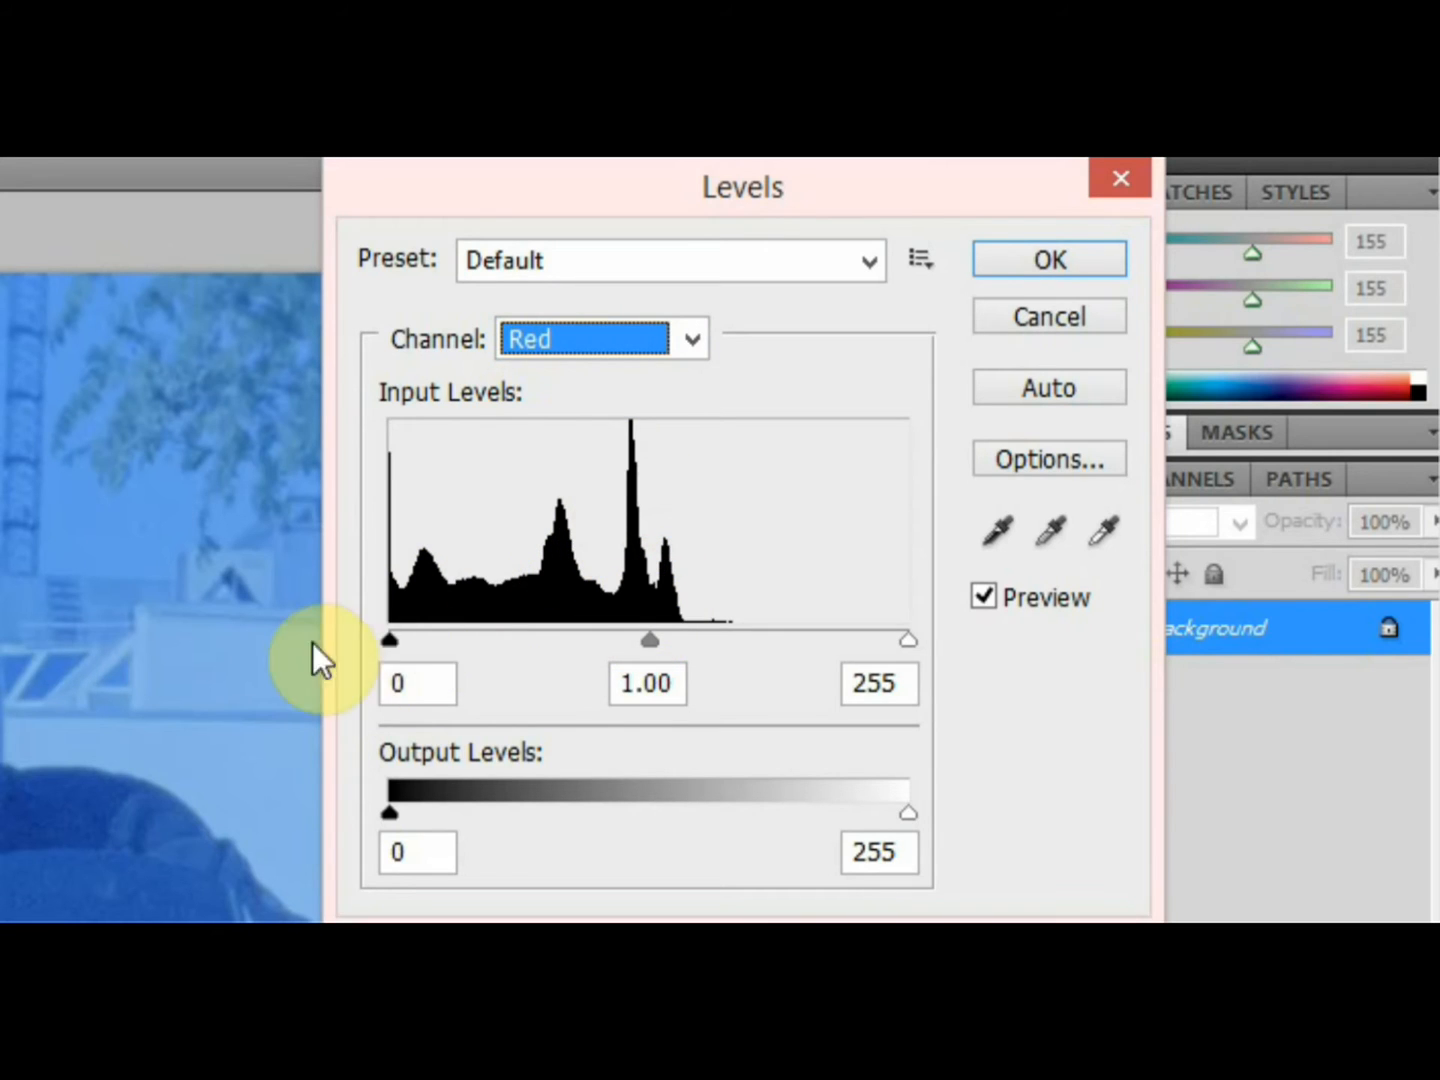
{"action": "mouse_move", "coordinate": [910, 650]}
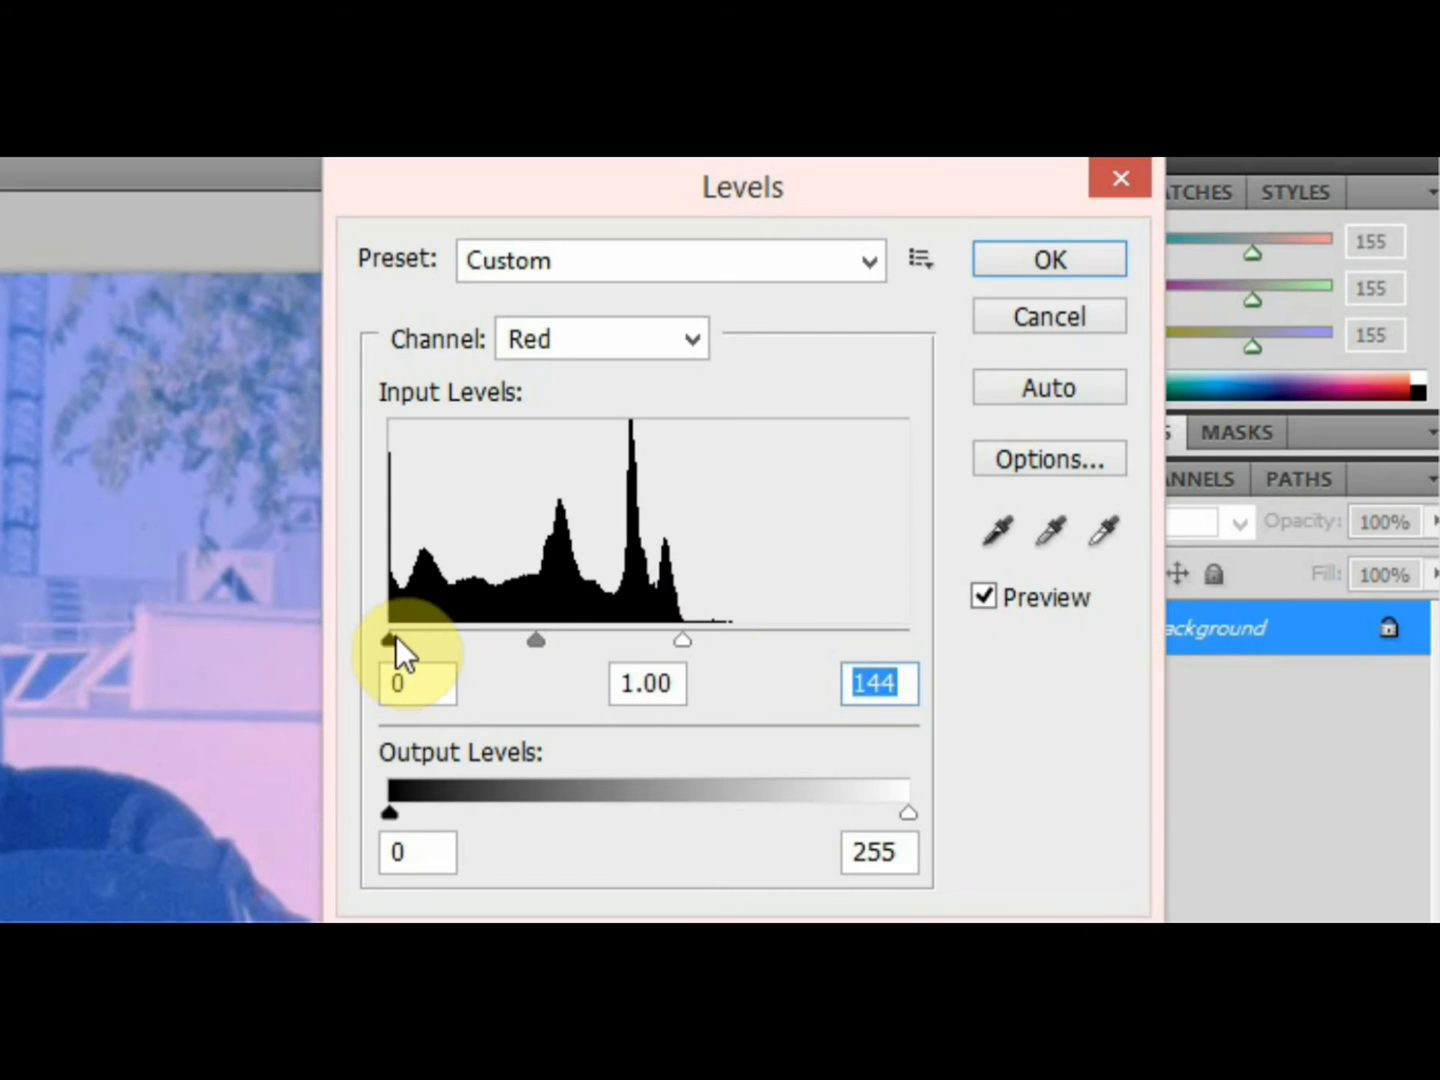
{"action": "mouse_move", "coordinate": [635, 655]}
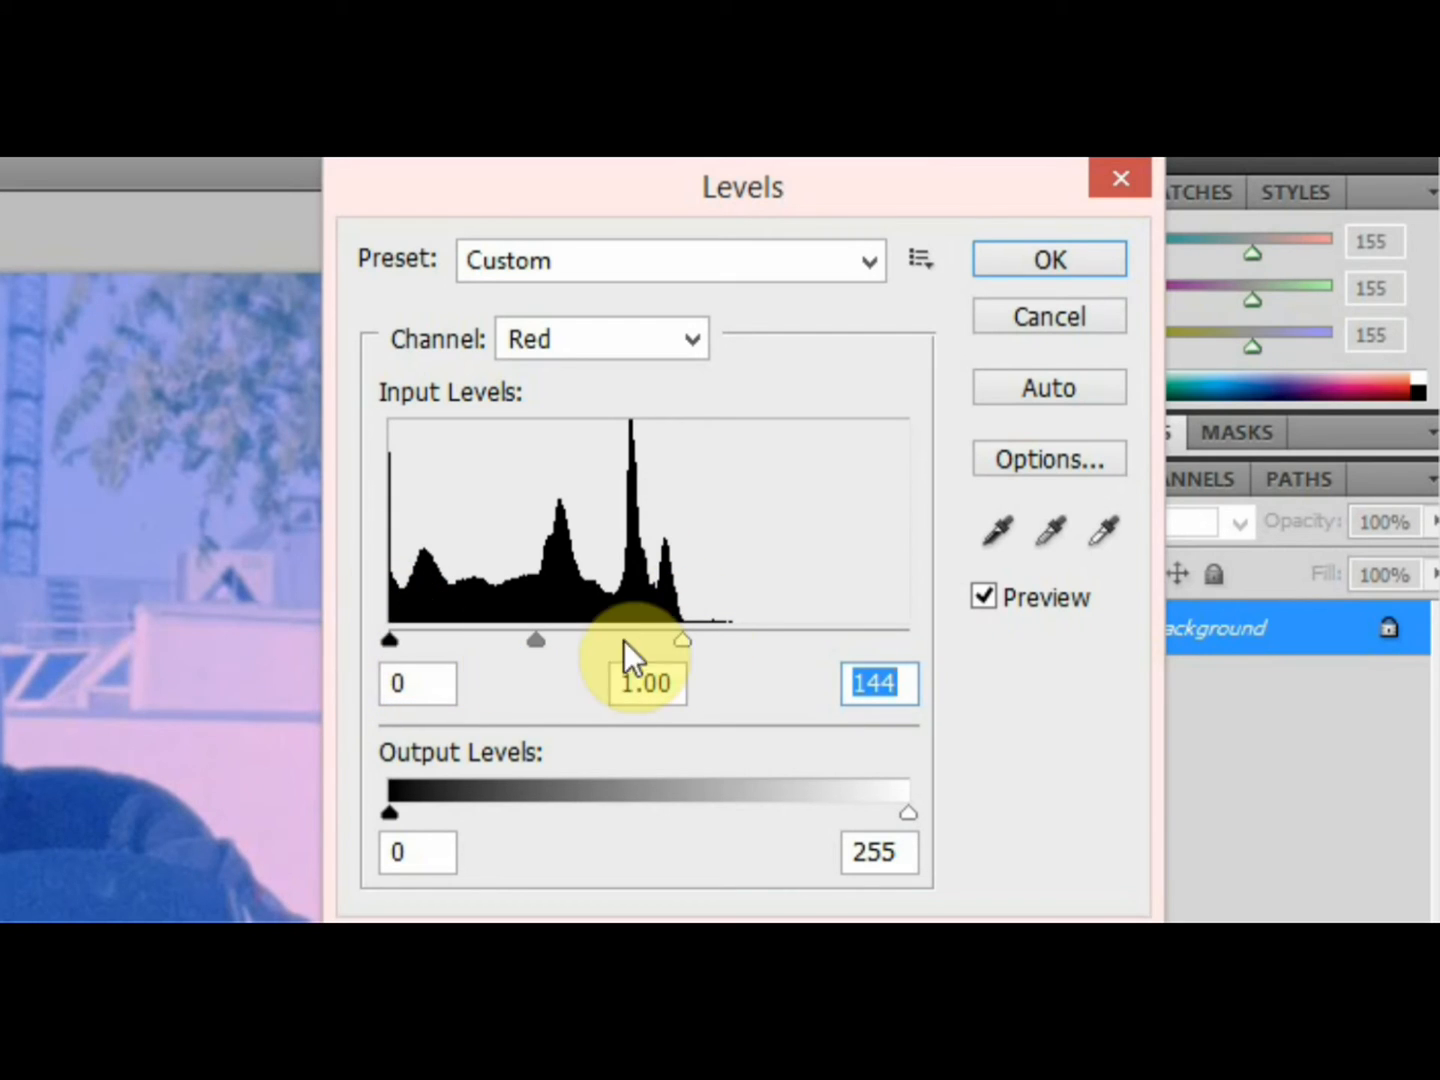
{"action": "mouse_move", "coordinate": [690, 640]}
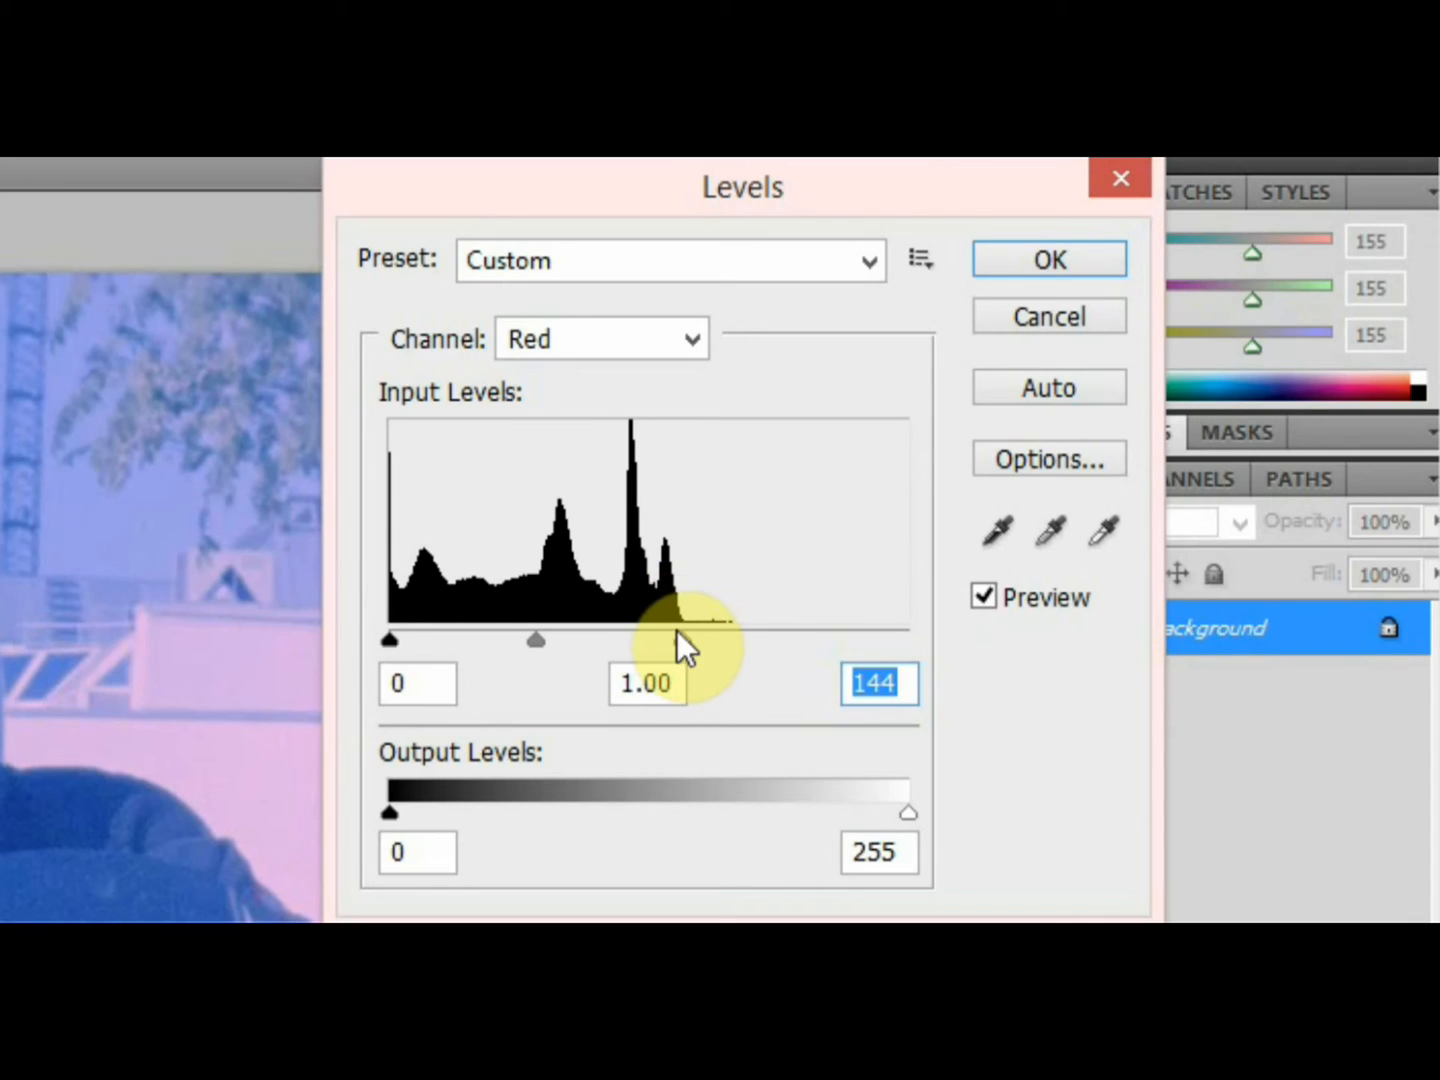
In Levels, set the Green channel to 59–194, then the Blue channel to 139–241
{"action": "left_click", "coordinate": [692, 338]}
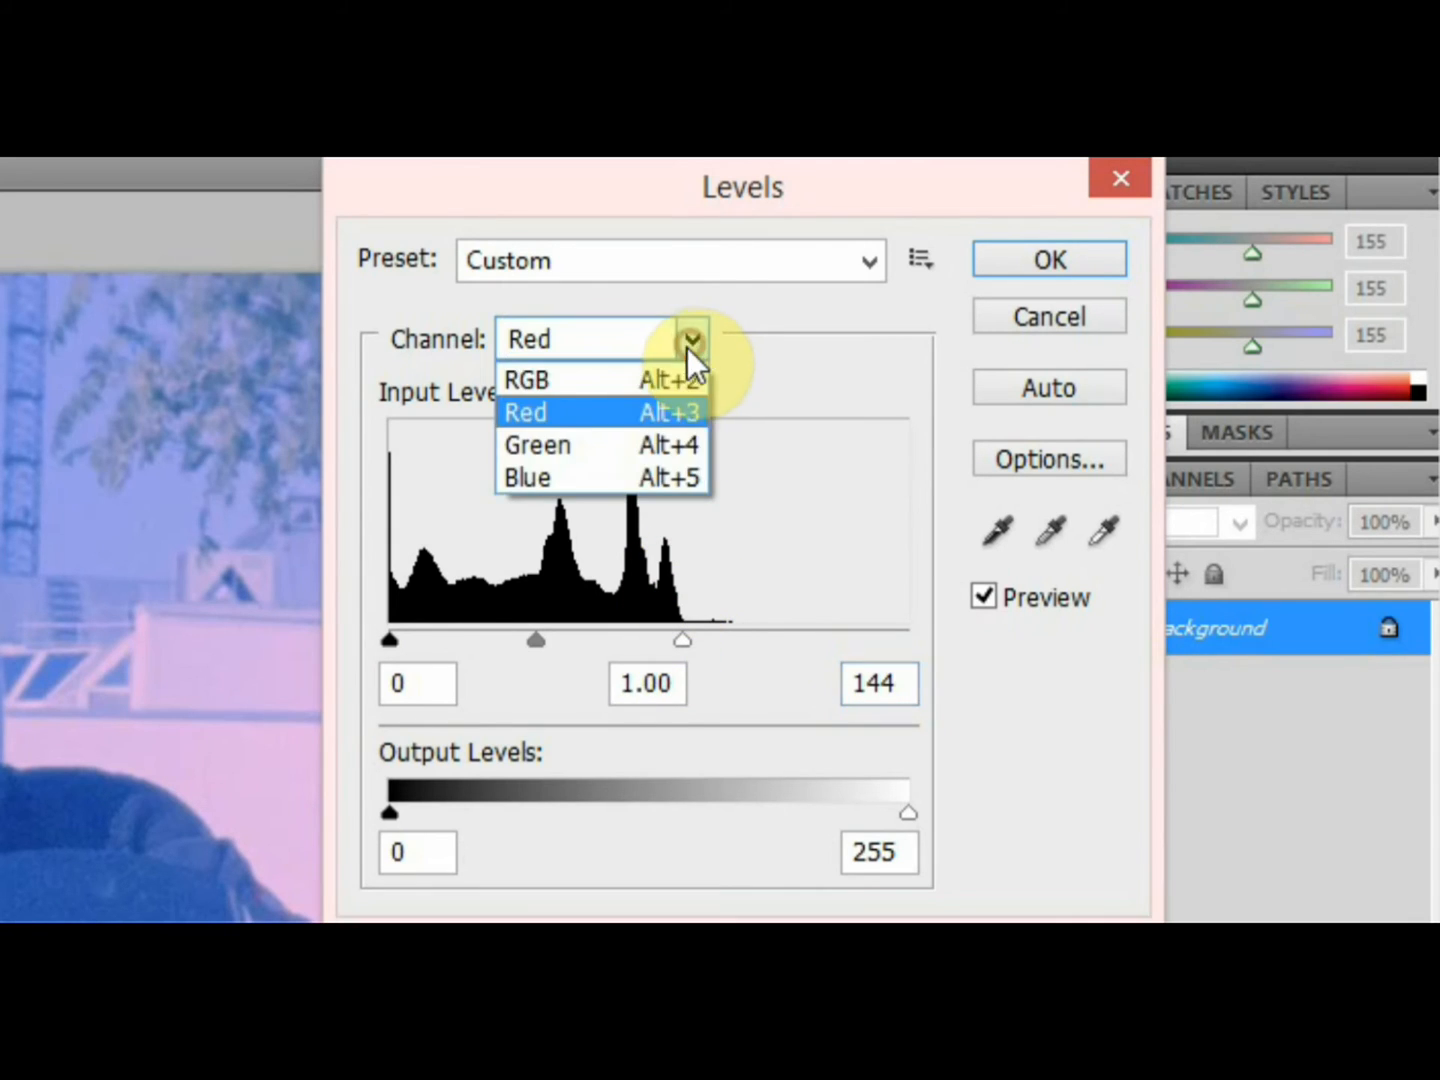
{"action": "left_click", "coordinate": [537, 444]}
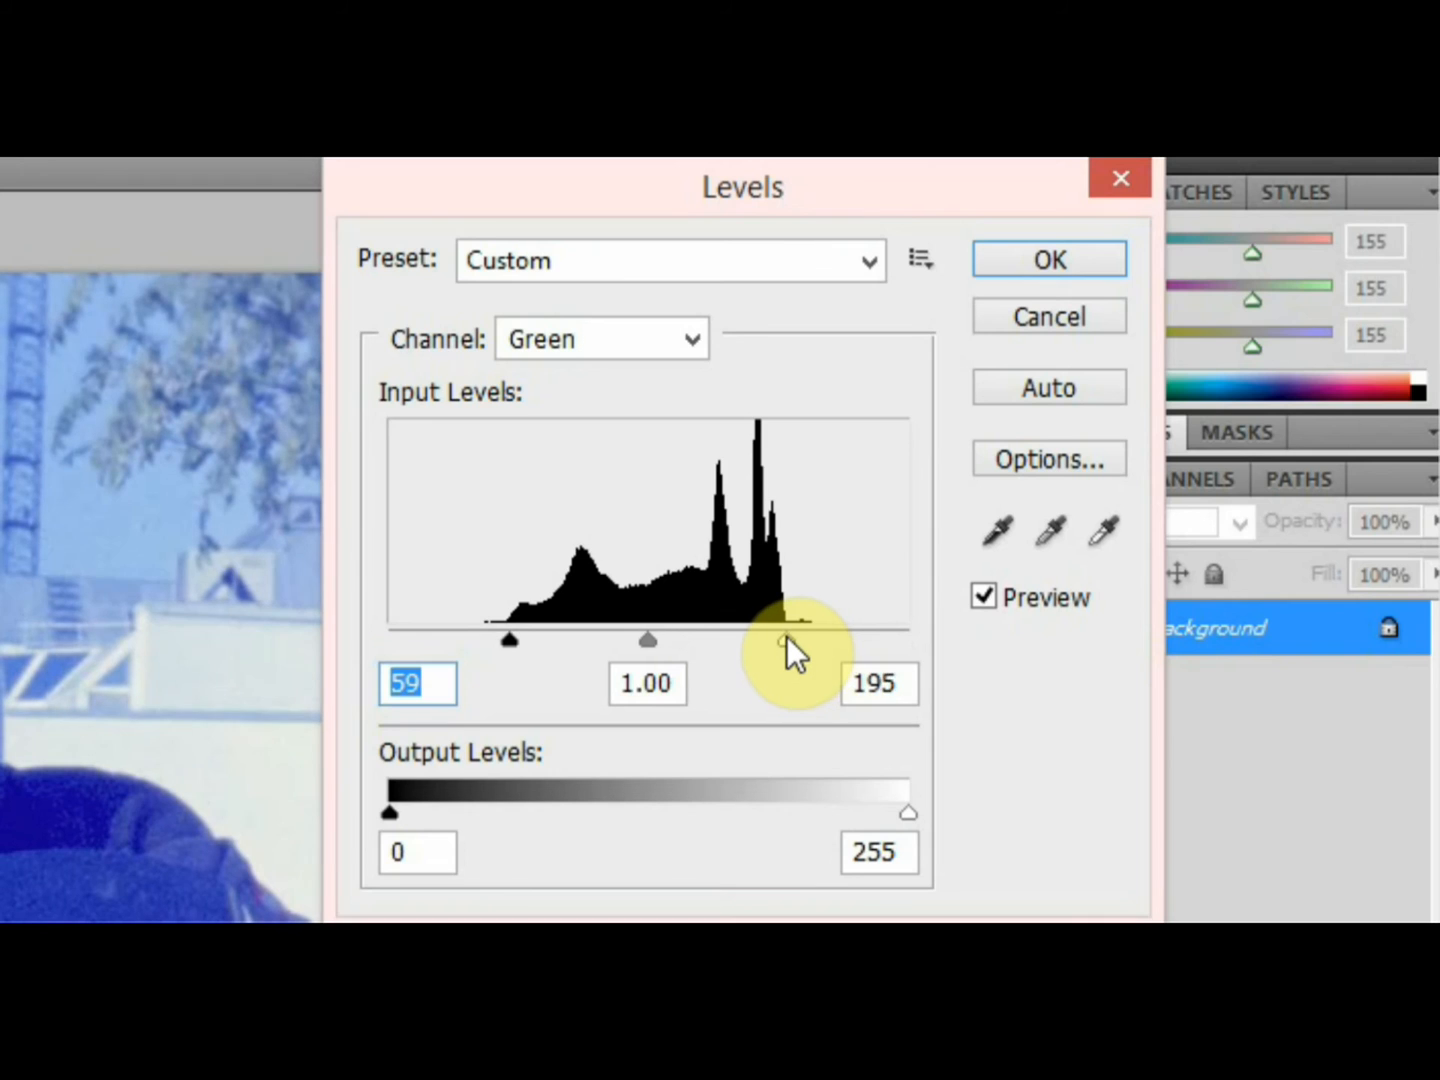
{"action": "left_click", "coordinate": [690, 338]}
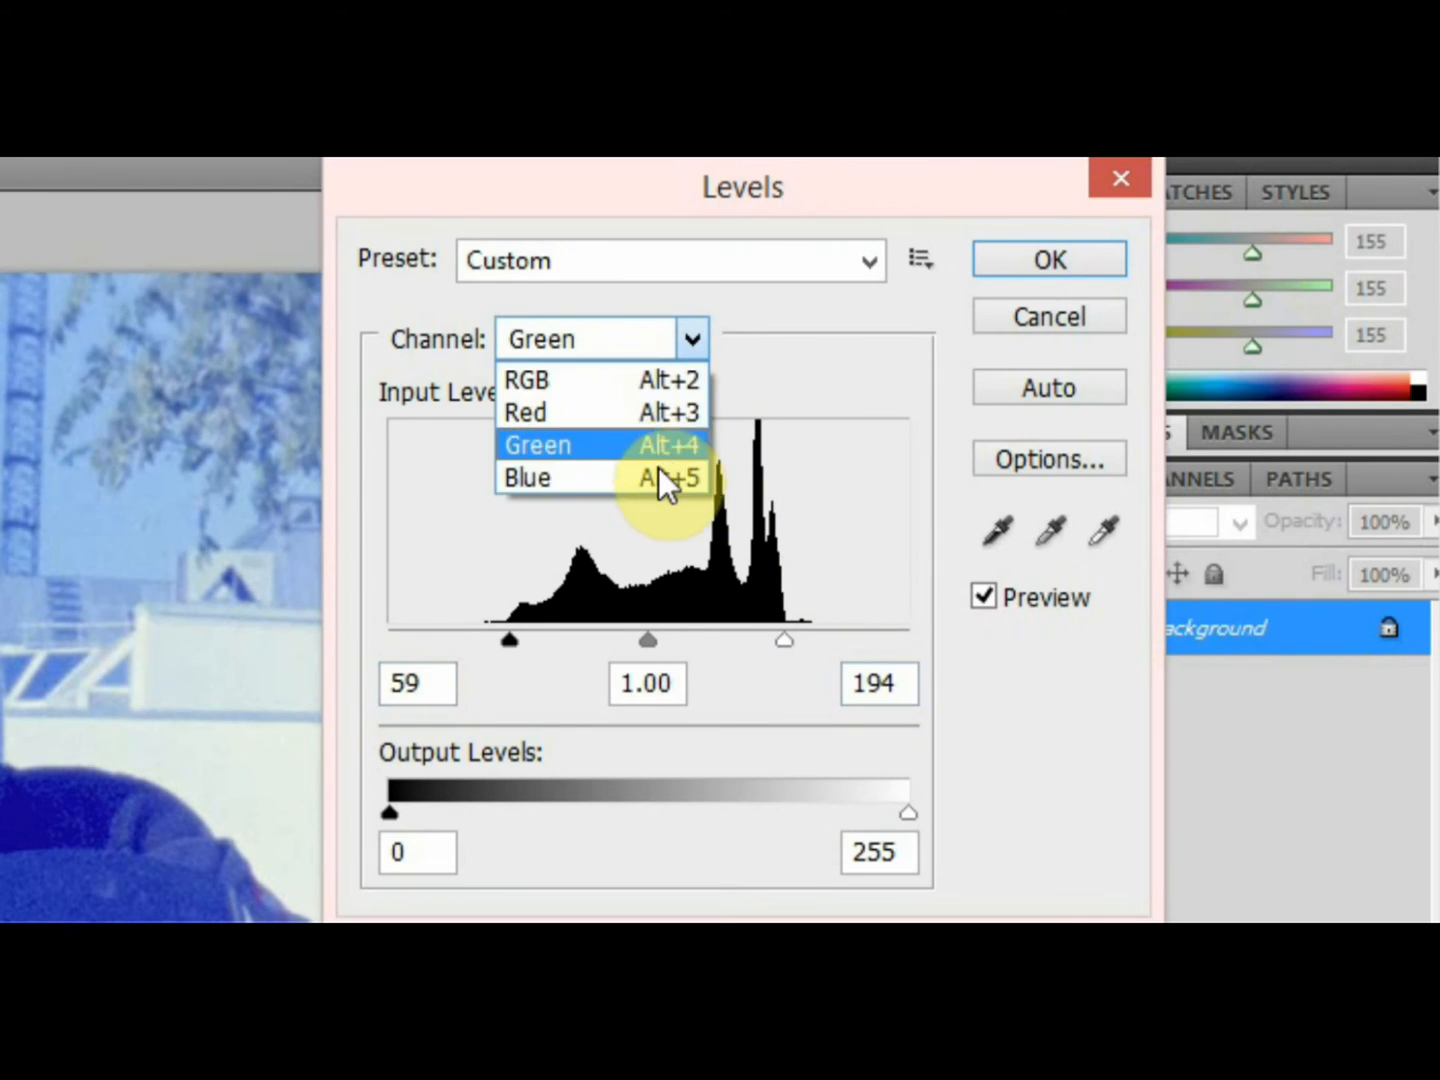
{"action": "left_click", "coordinate": [527, 477]}
{"action": "type", "text": "241"}
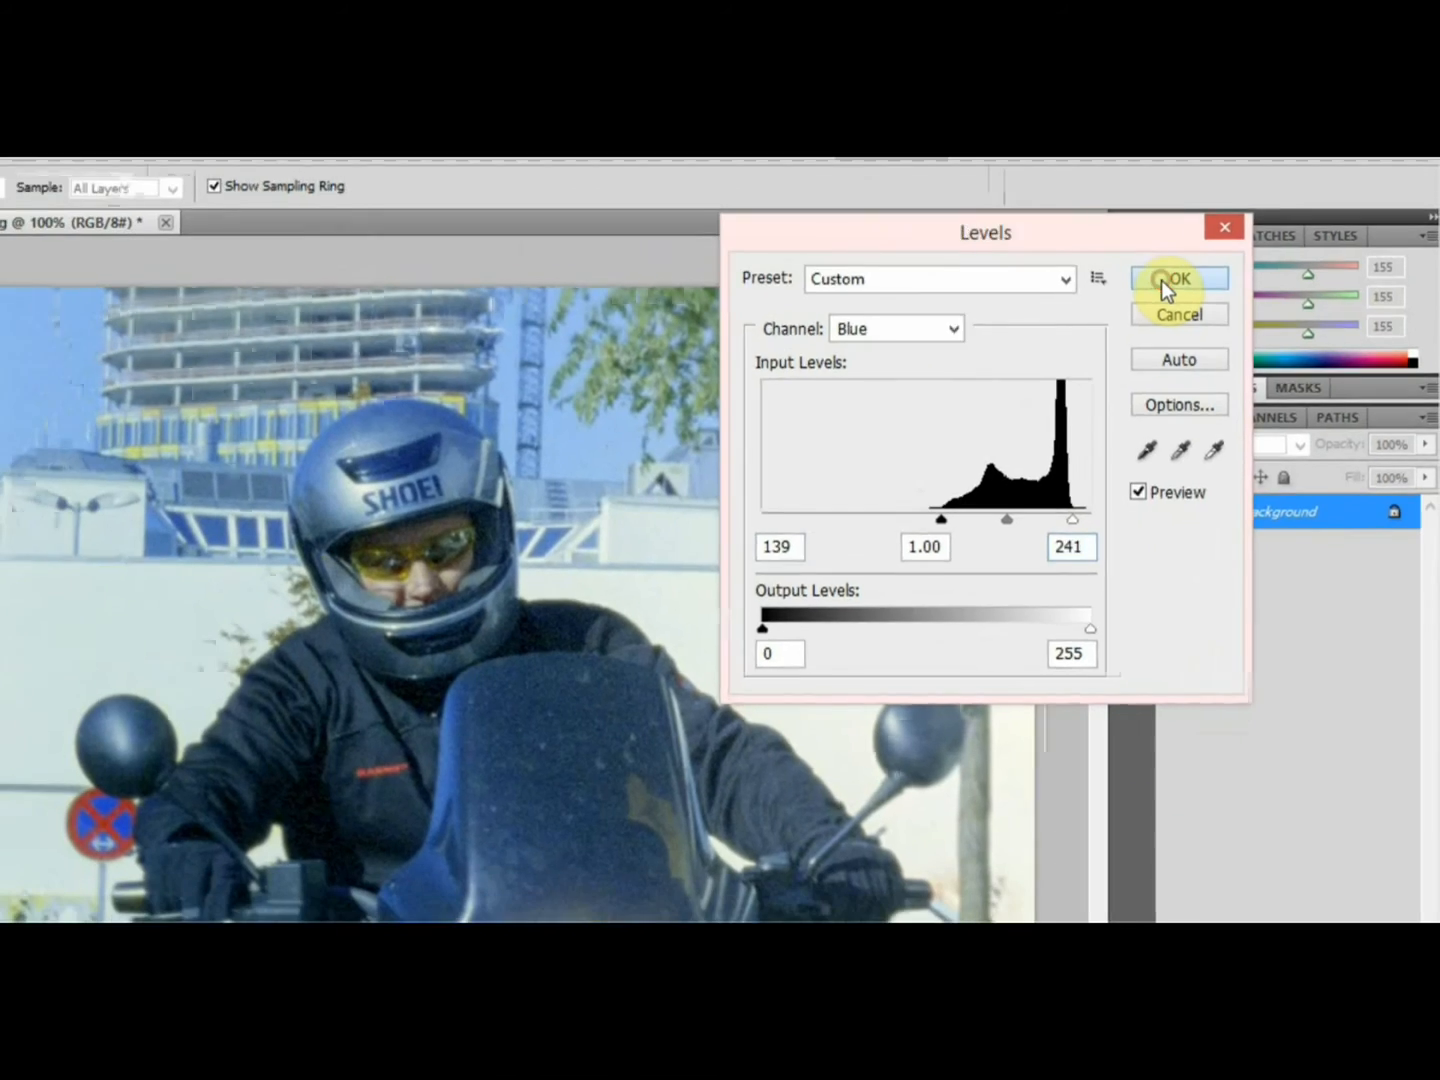
Confirm the per-channel Levels correction and bring up Hue/Saturation with Ctrl+U
{"action": "left_click", "coordinate": [1179, 278]}
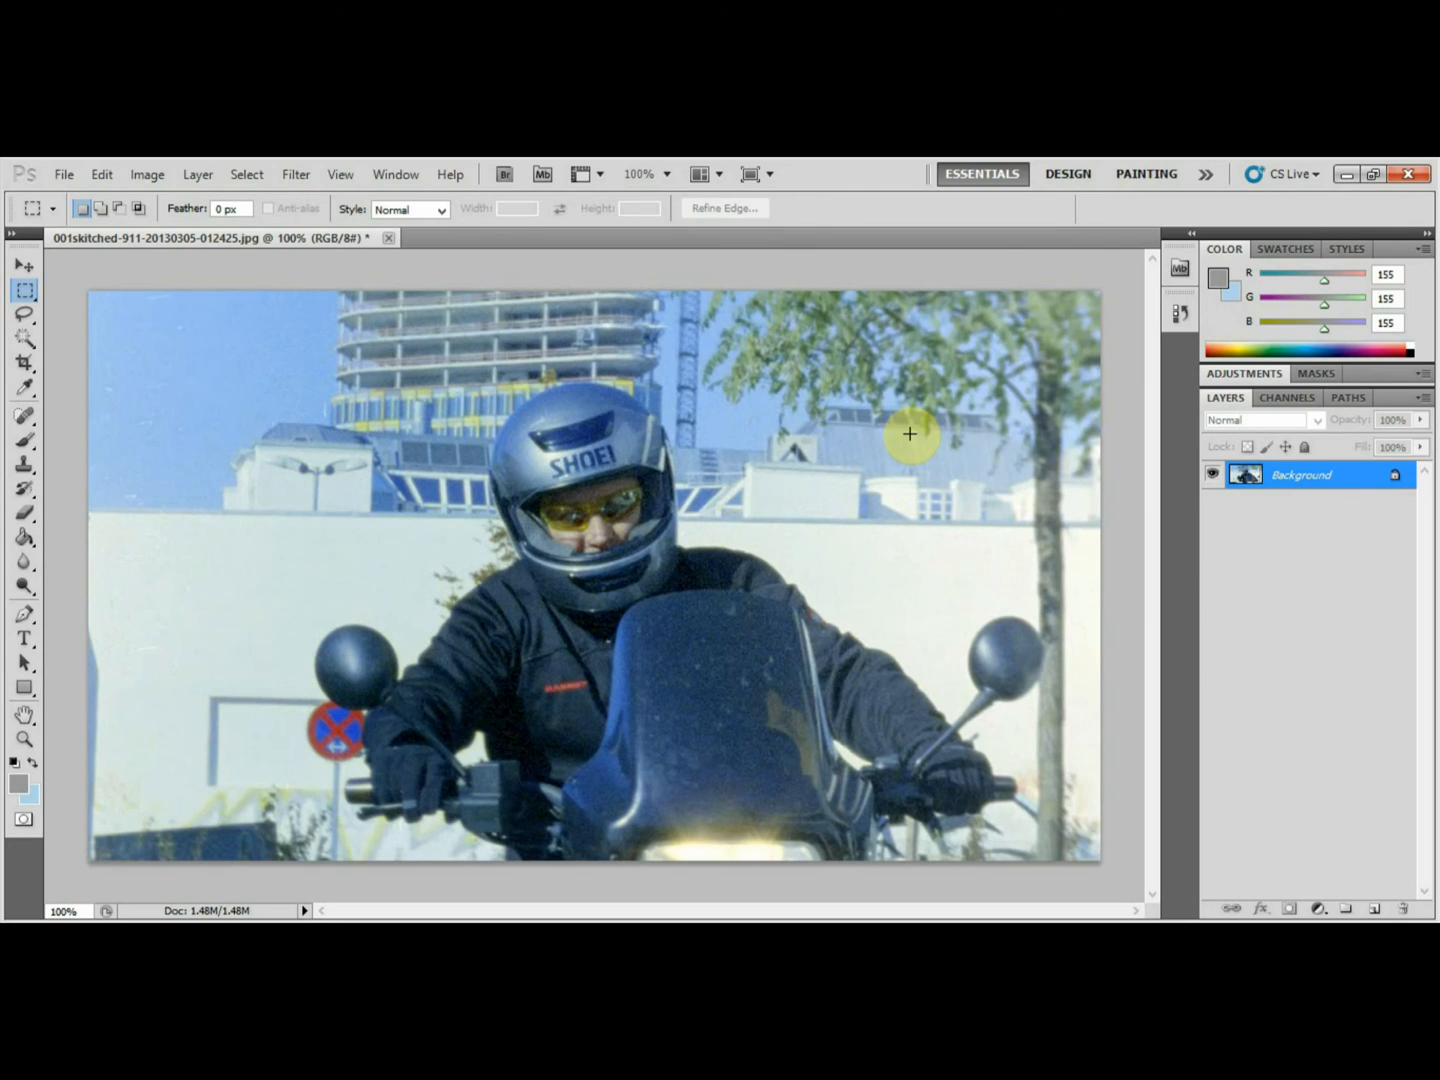
{"action": "mouse_move", "coordinate": [912, 440]}
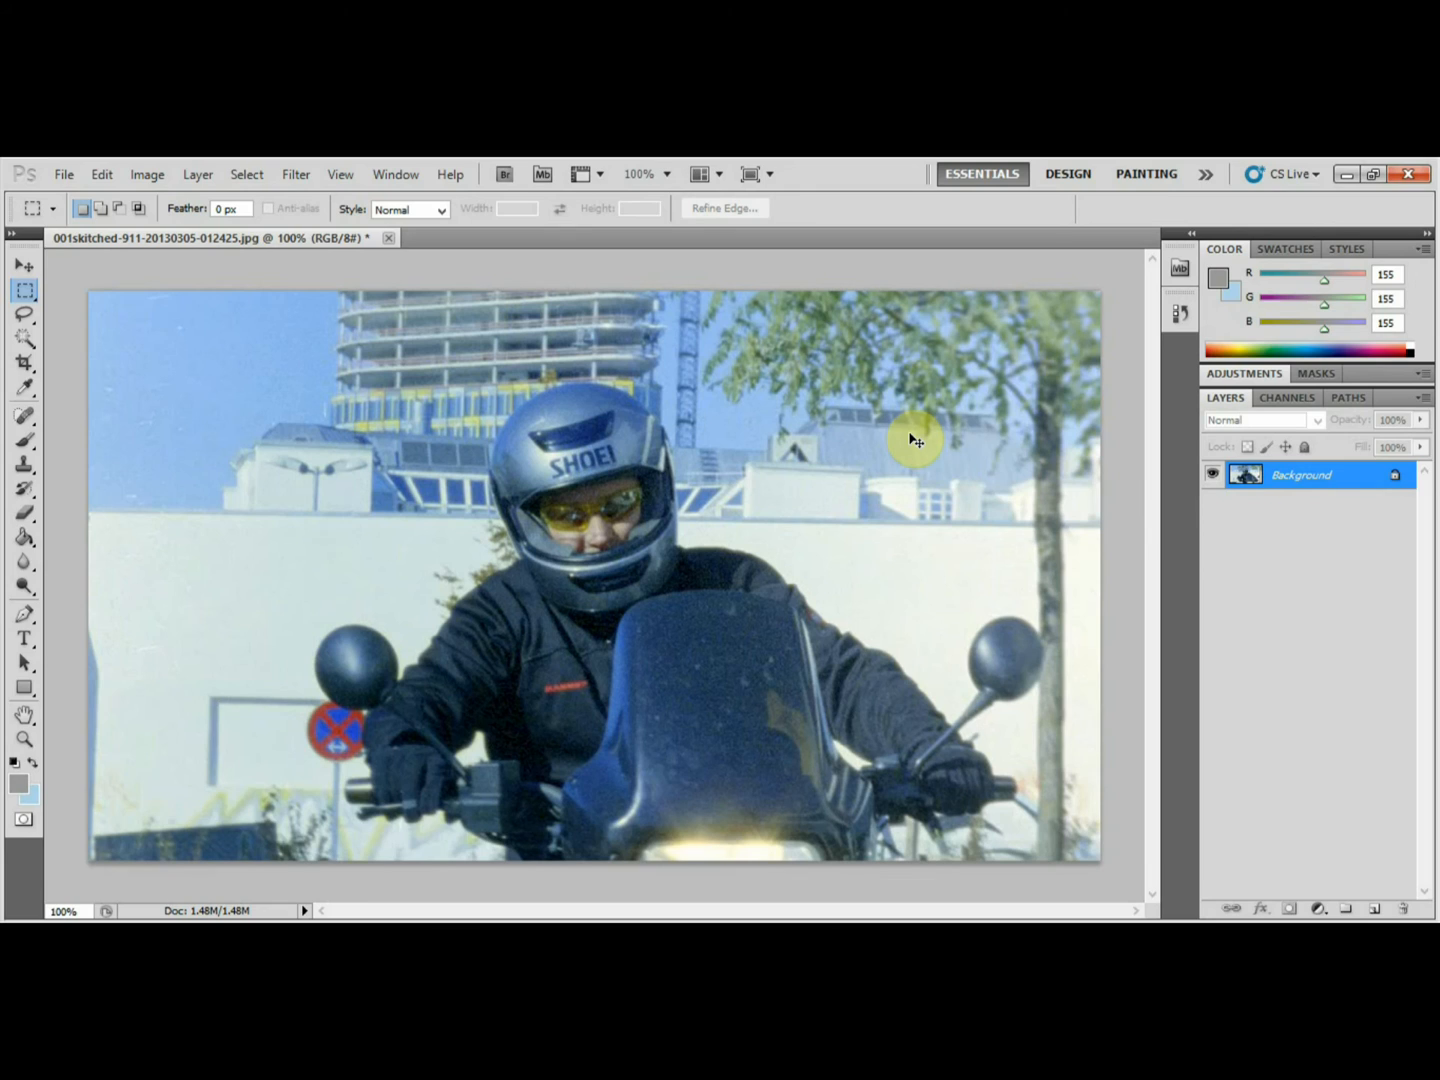
{"action": "key", "text": "ctrl+u"}
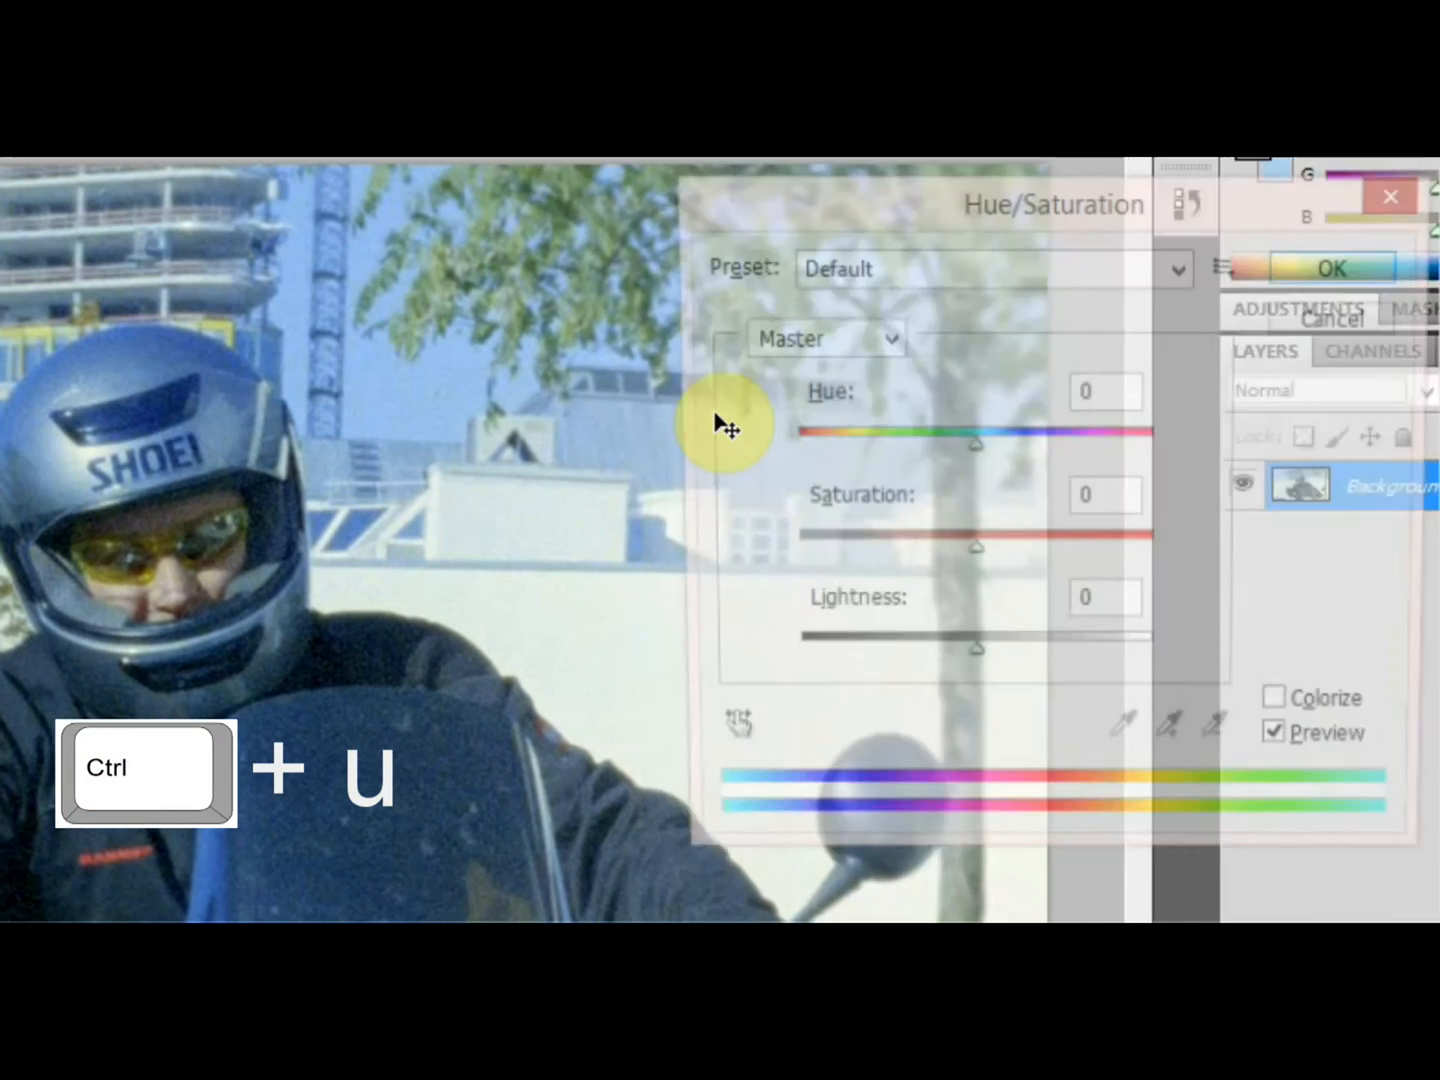